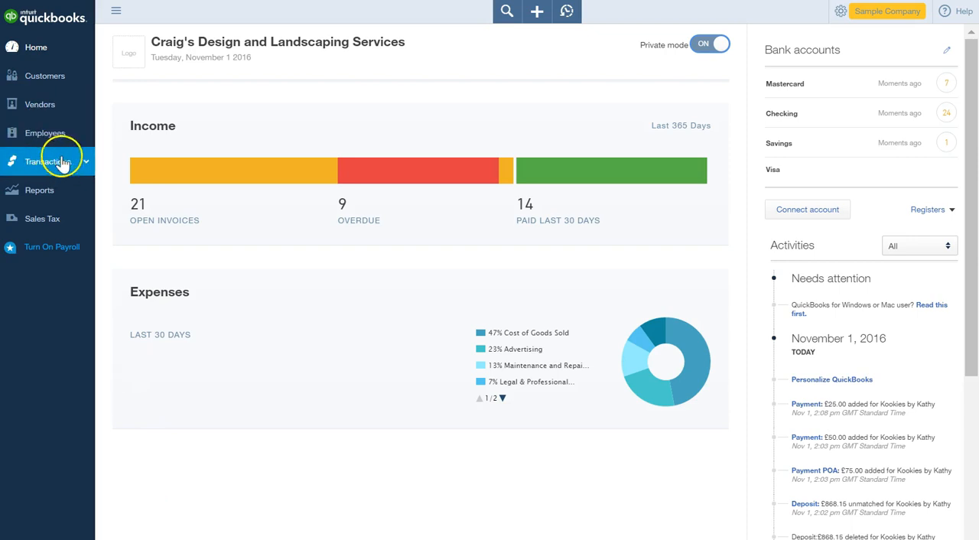
- View the Chart of Accounts, then return to the Mastercard banking page with seven transactions for review
click(48, 161)
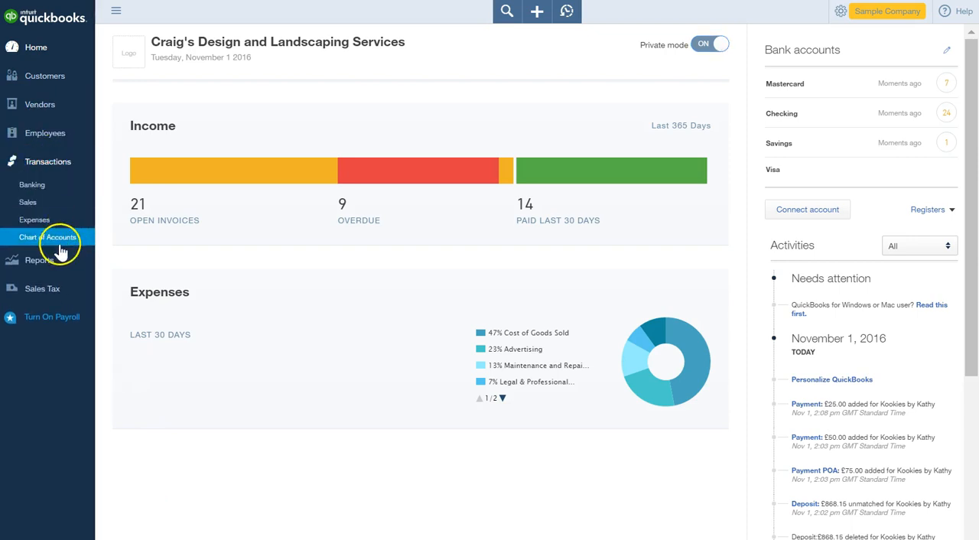
click(32, 185)
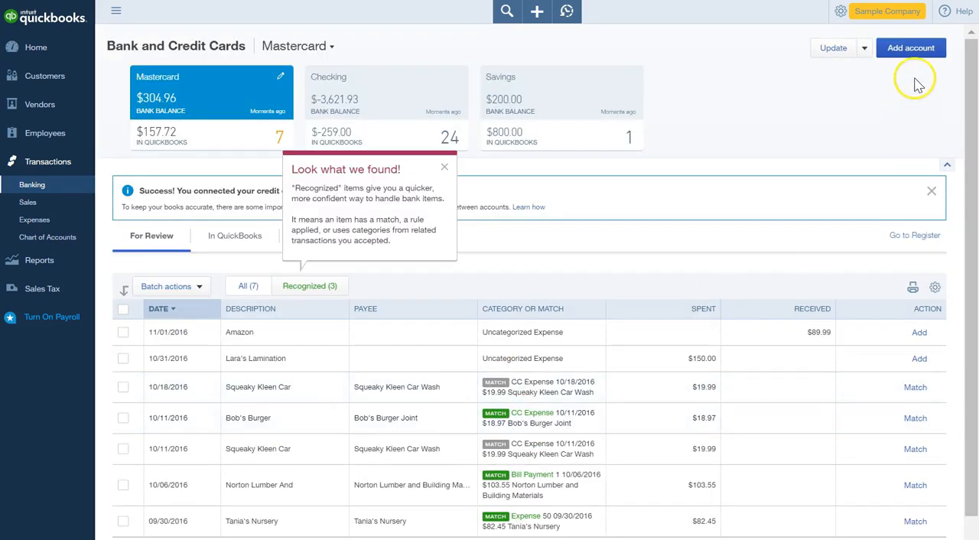
mouse_move(771, 176)
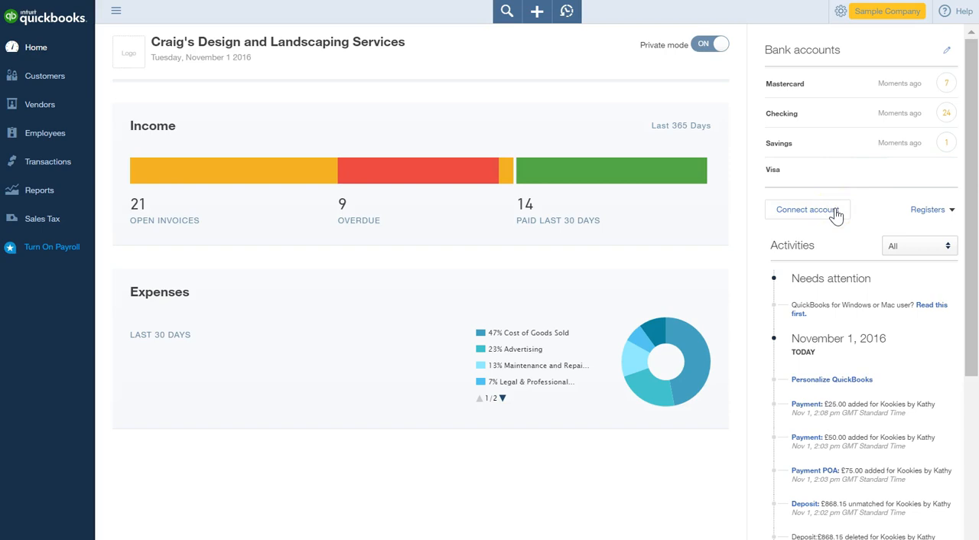
mouse_move(841, 188)
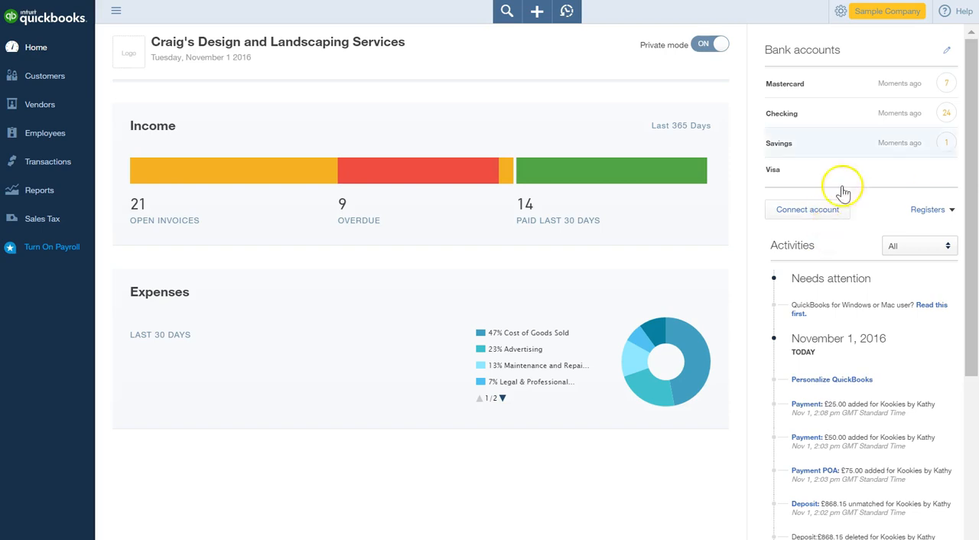
mouse_move(784, 143)
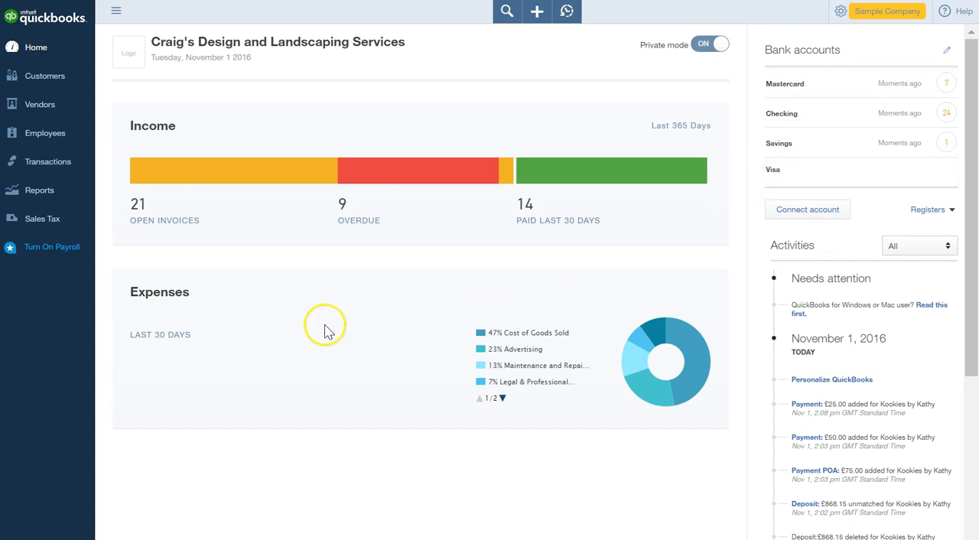
mouse_move(53, 246)
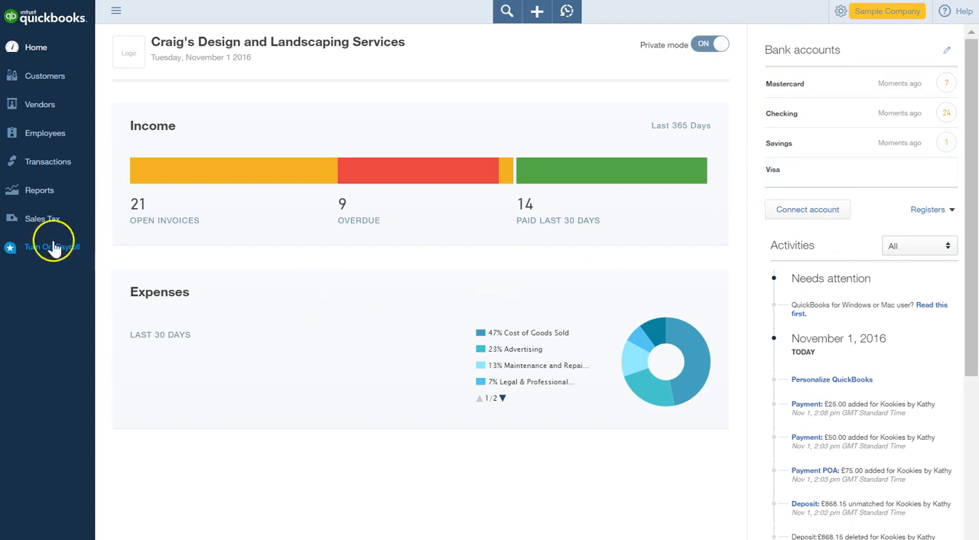
click(48, 161)
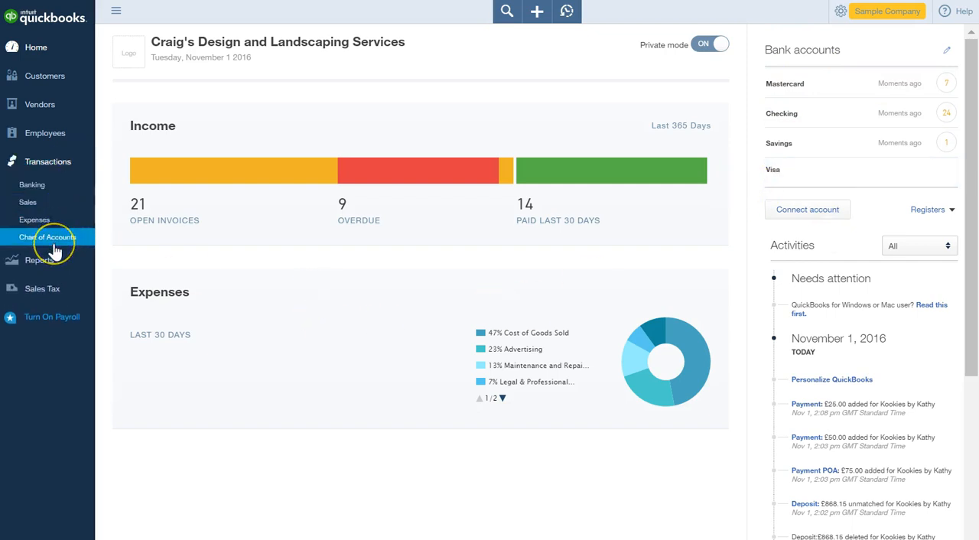
click(49, 238)
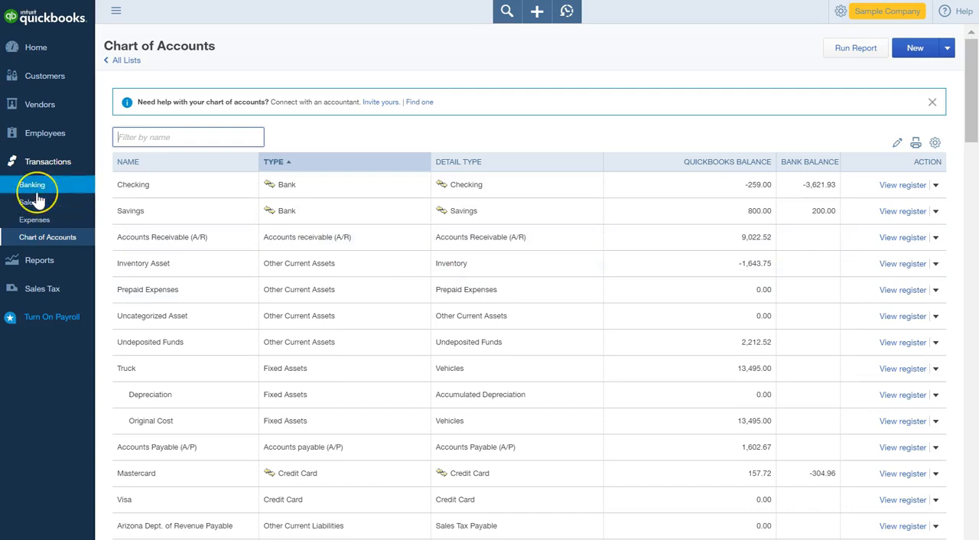
click(32, 185)
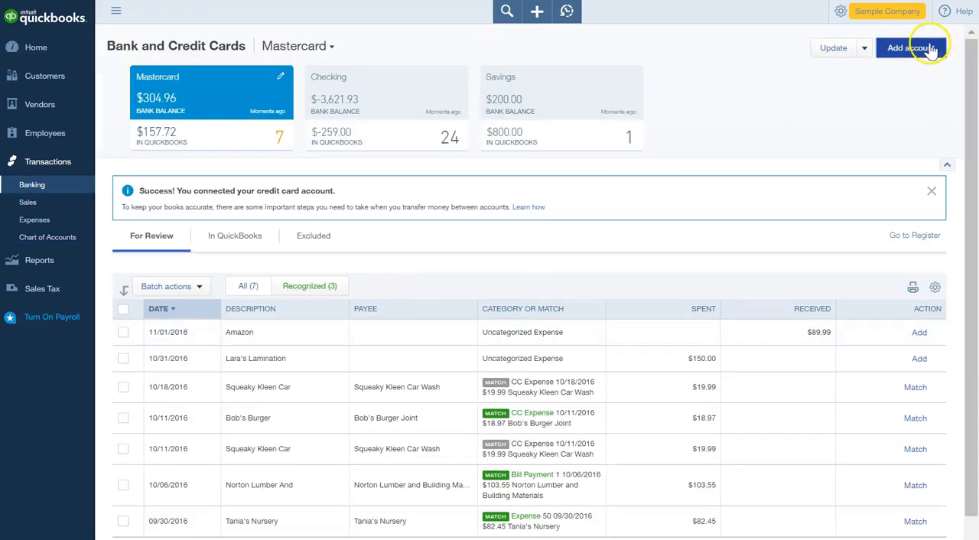
- Add an account by searching 'us', choosing US Bank, and dismissing the multicurrency warning
click(909, 47)
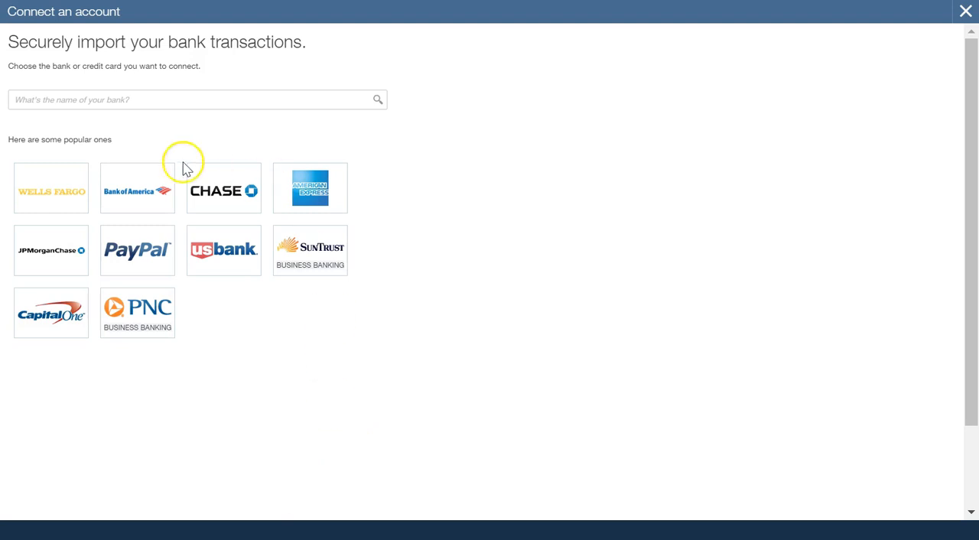
mouse_move(375, 47)
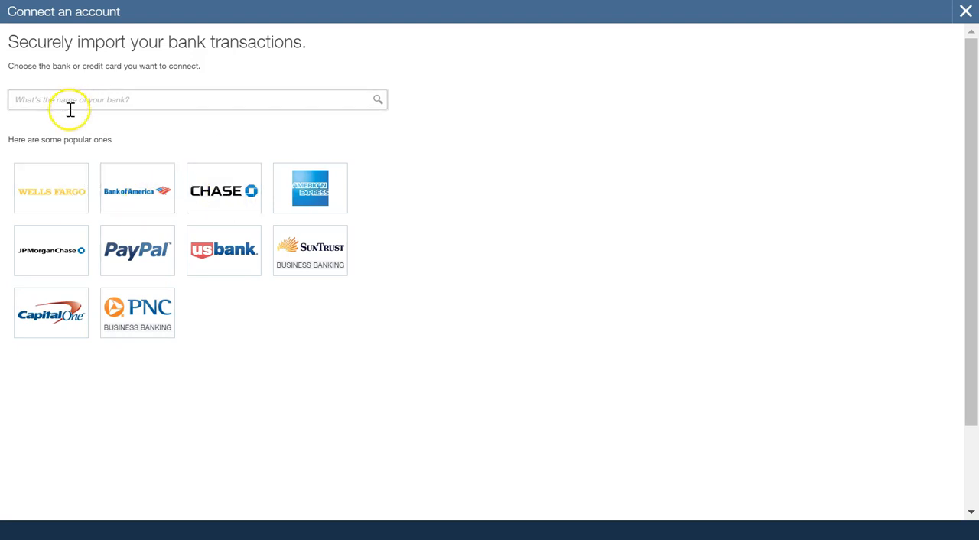
click(196, 99)
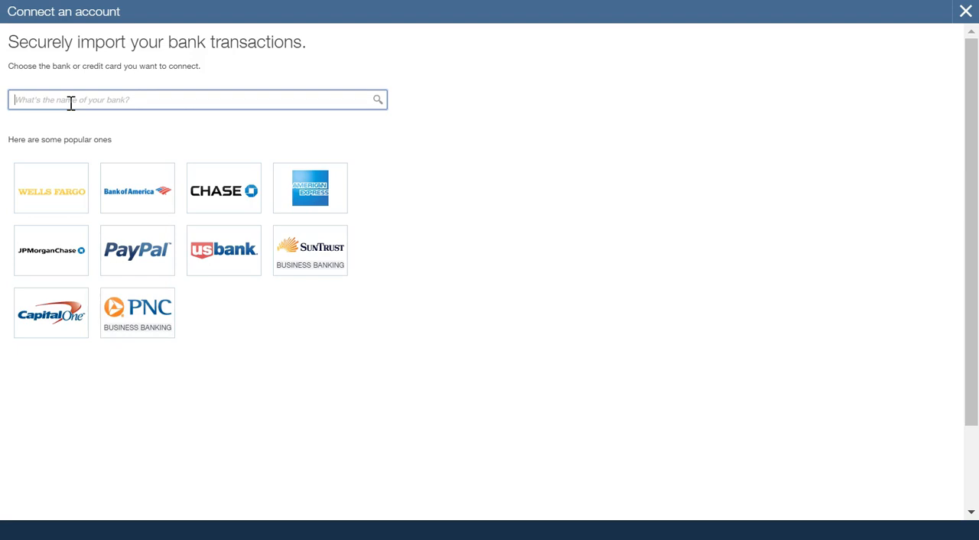
text(us)
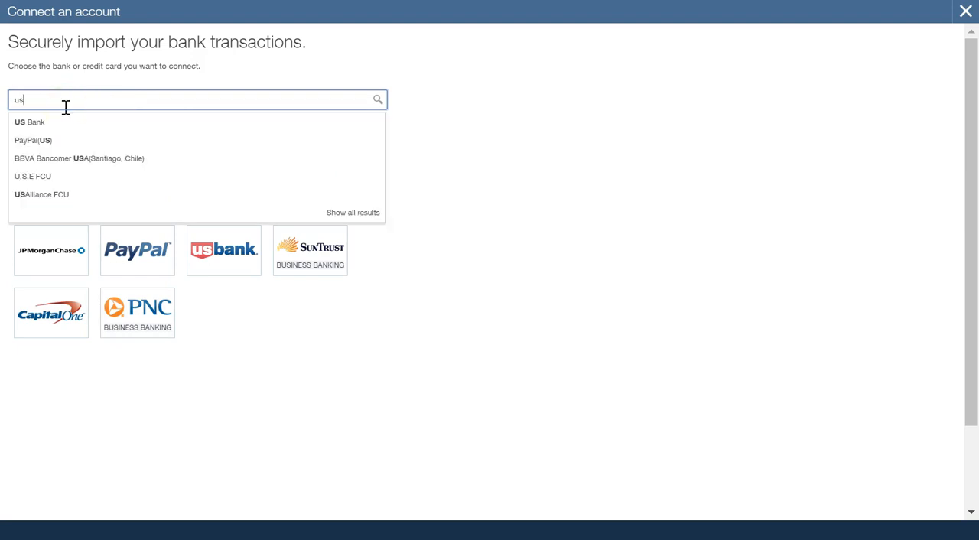
click(29, 122)
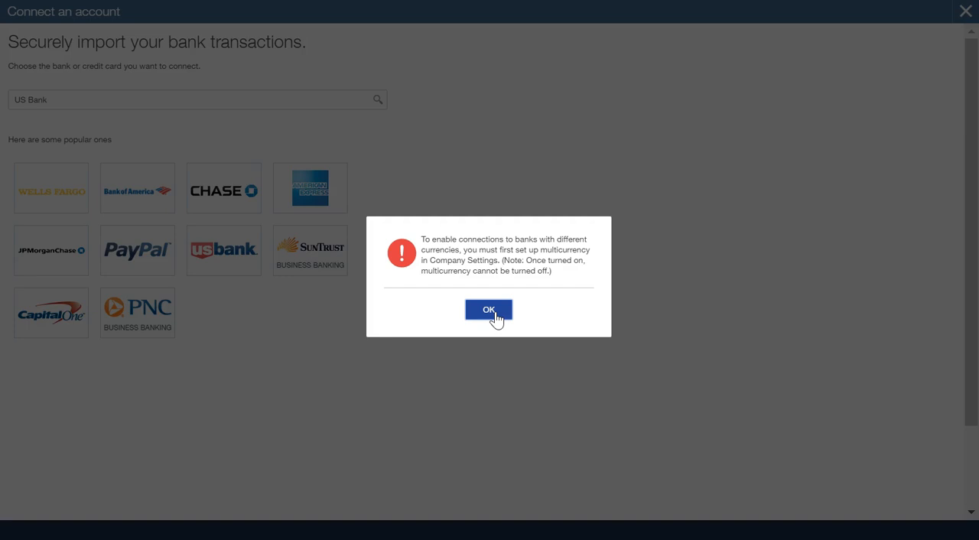
click(488, 309)
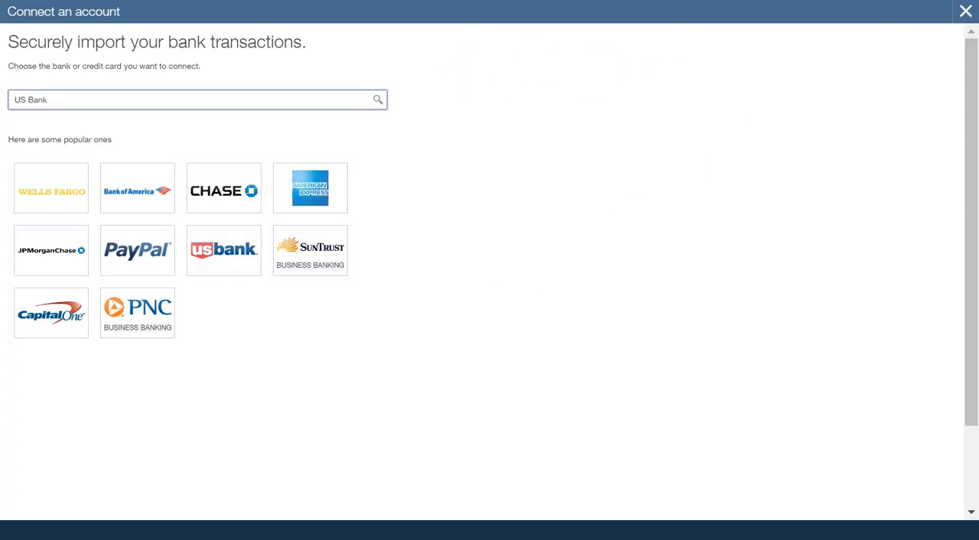
- Close the bank connection window and bring up the Advanced company settings
click(965, 11)
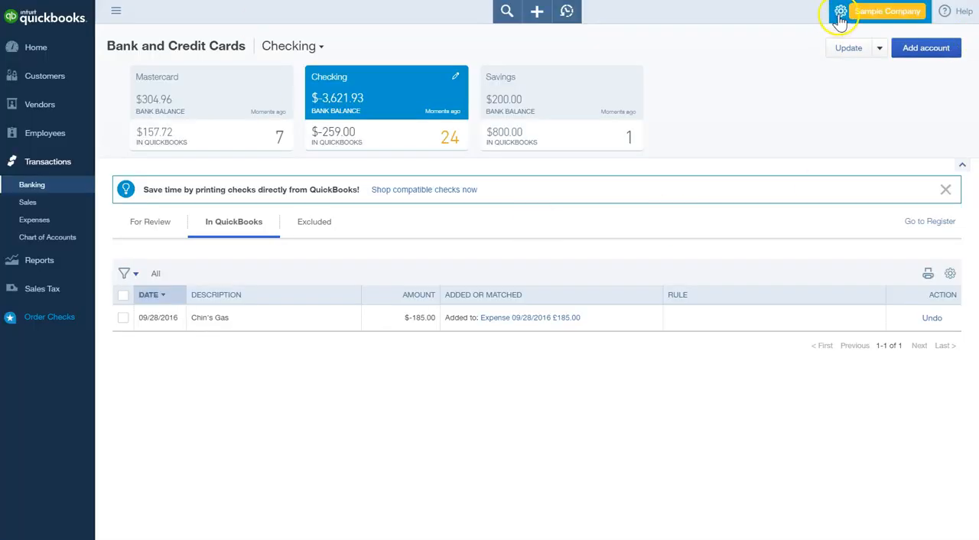
click(840, 10)
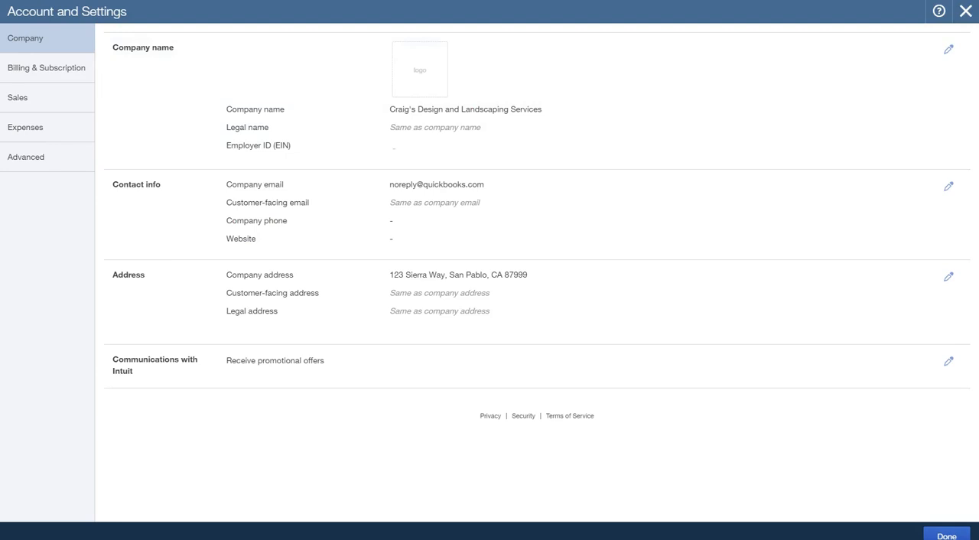
click(25, 157)
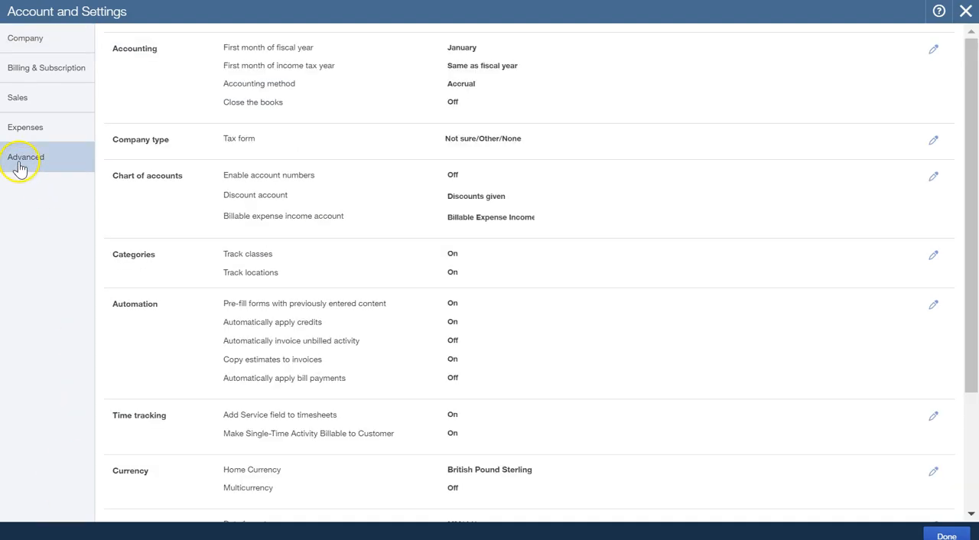
scroll(down, 3)
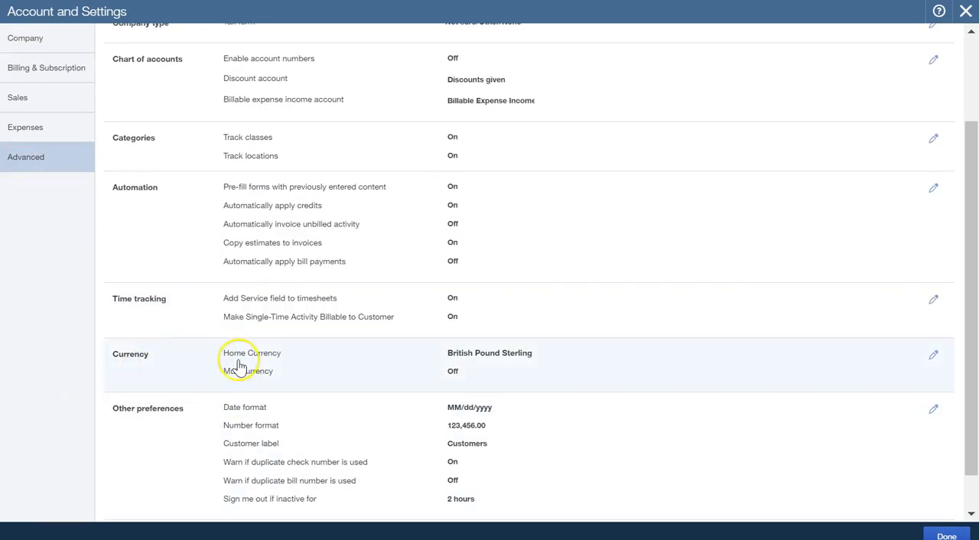
mouse_move(233, 383)
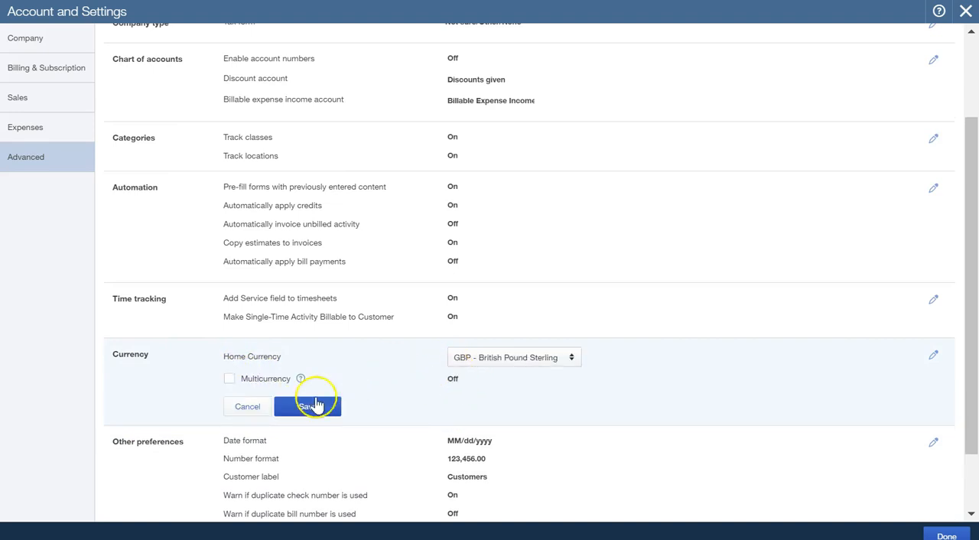
- Tick Multicurrency and its can't-undo acknowledgement, then save the setting
click(229, 379)
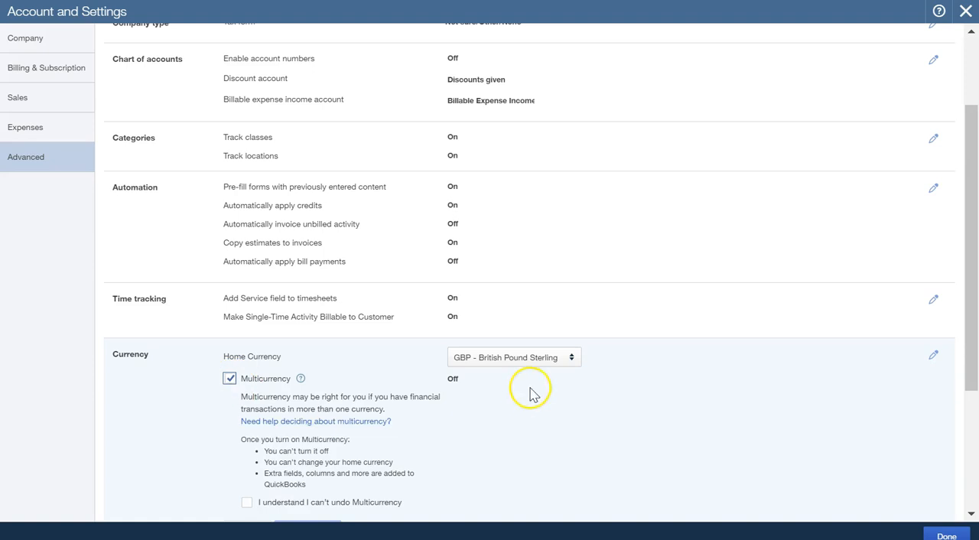
click(229, 378)
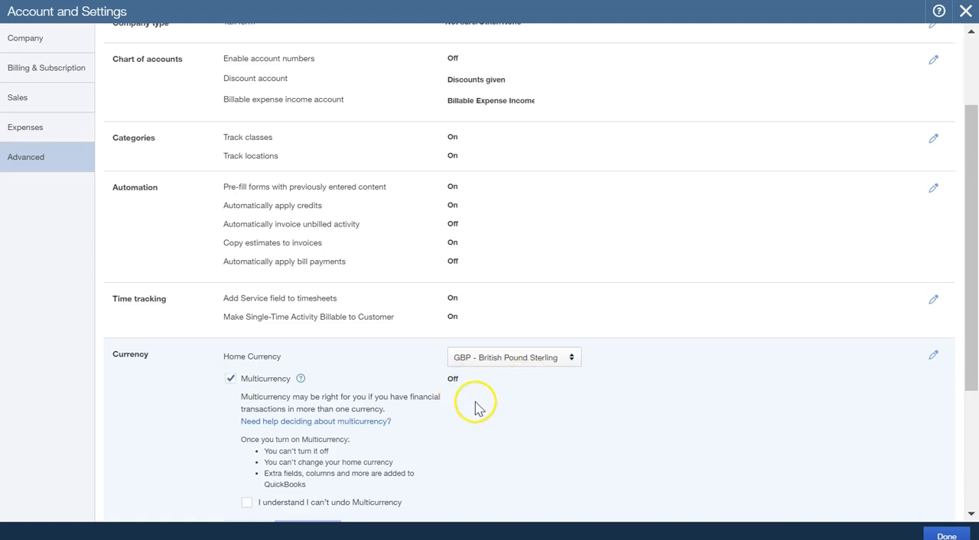
scroll(down, 3)
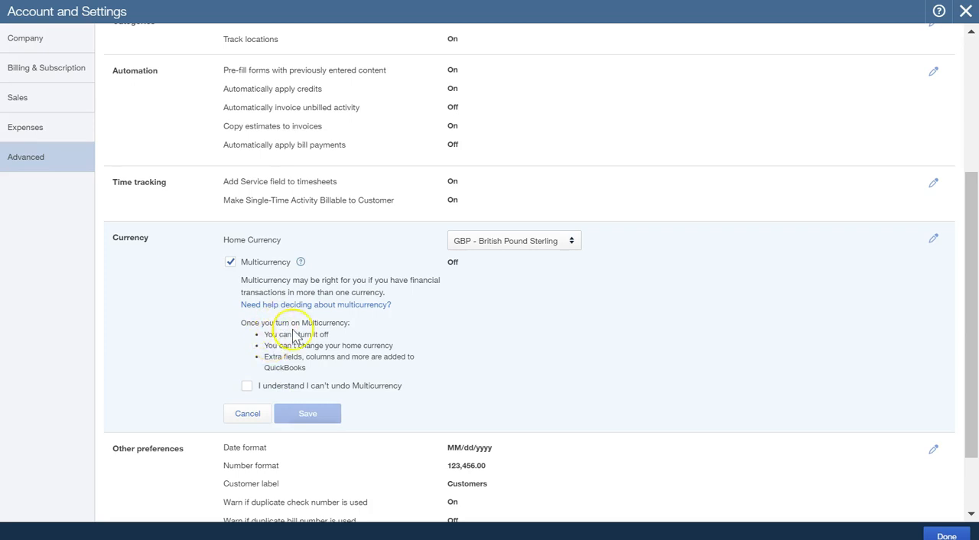
click(247, 385)
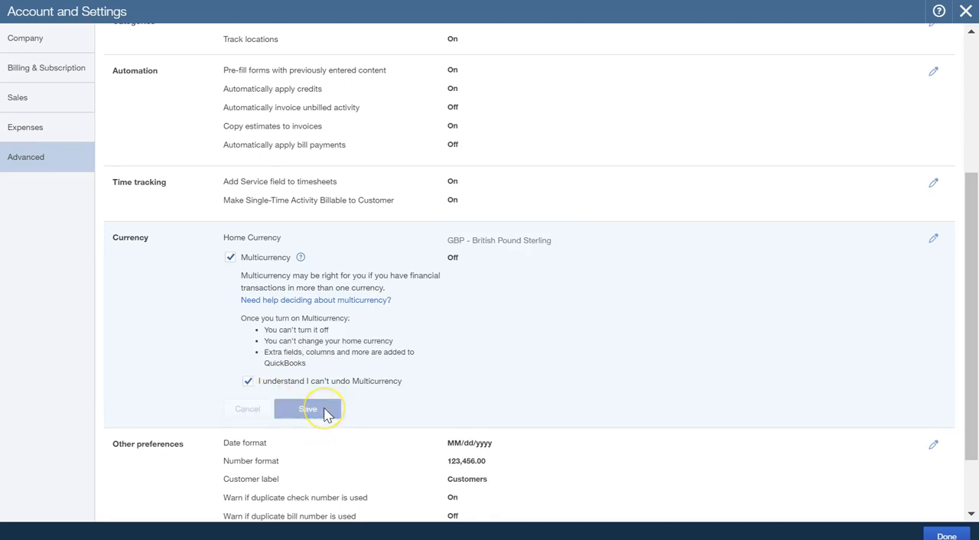
click(307, 408)
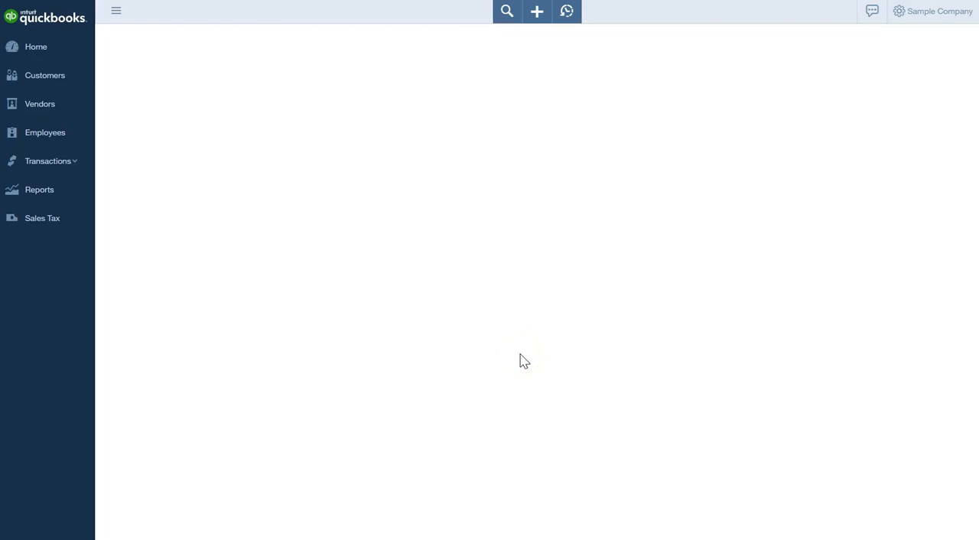
- Confirm Multicurrency reads On with British Pound Sterling as home currency
click(898, 11)
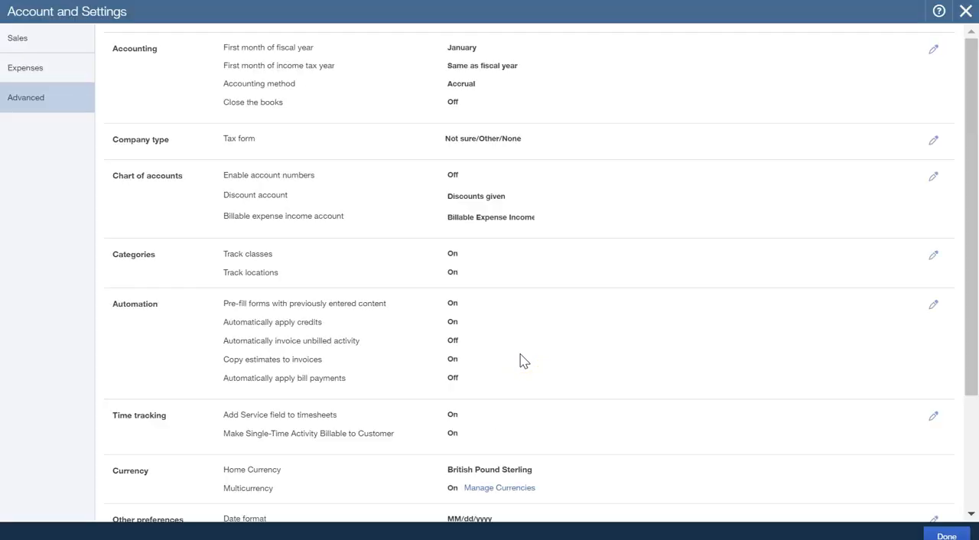
scroll(down, 3)
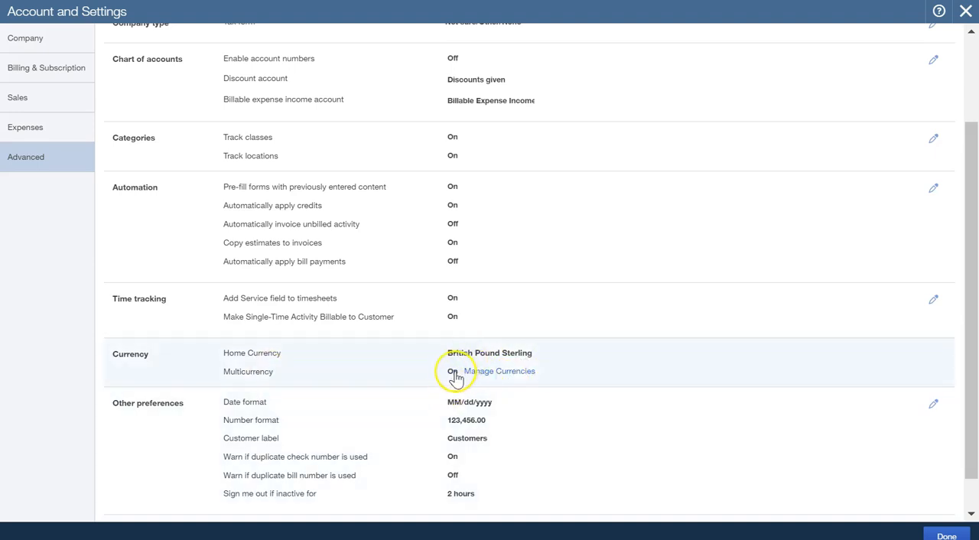
mouse_move(456, 379)
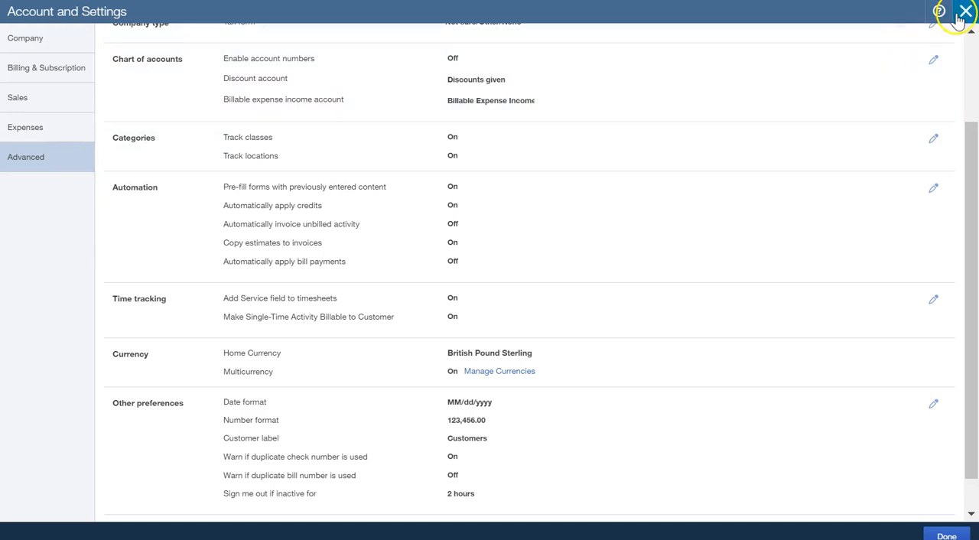
mouse_move(882, 344)
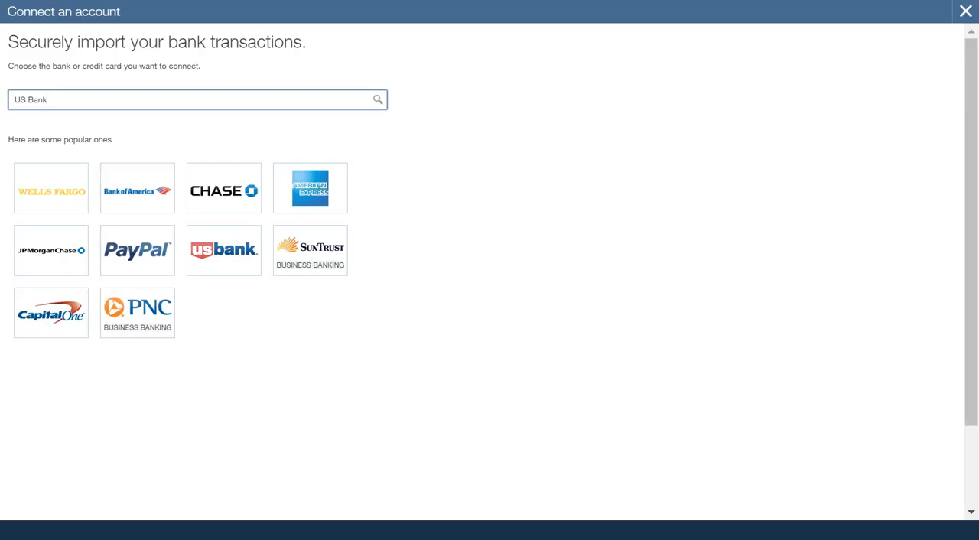
mouse_move(374, 105)
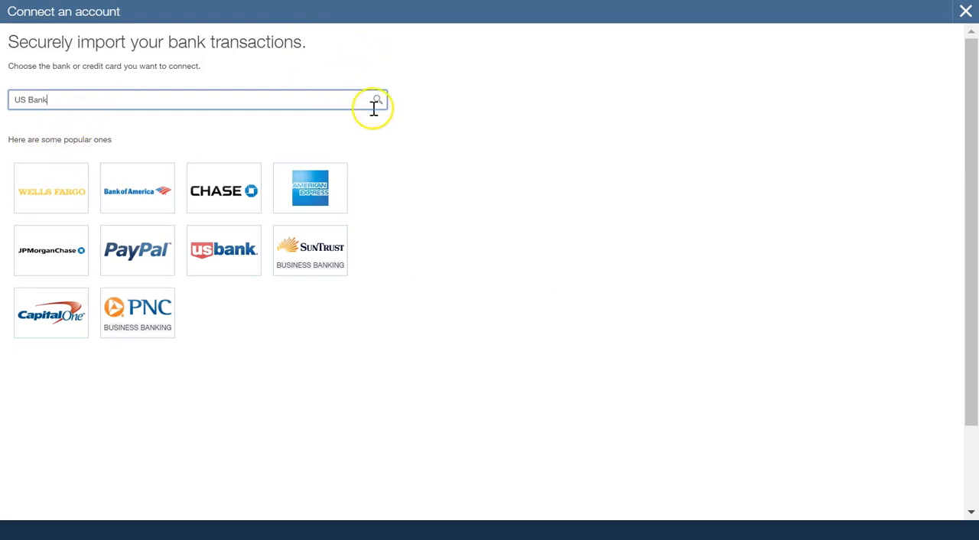
- Search banks for US Bank, listing 38 matches, and open the missing-bank request form
click(379, 99)
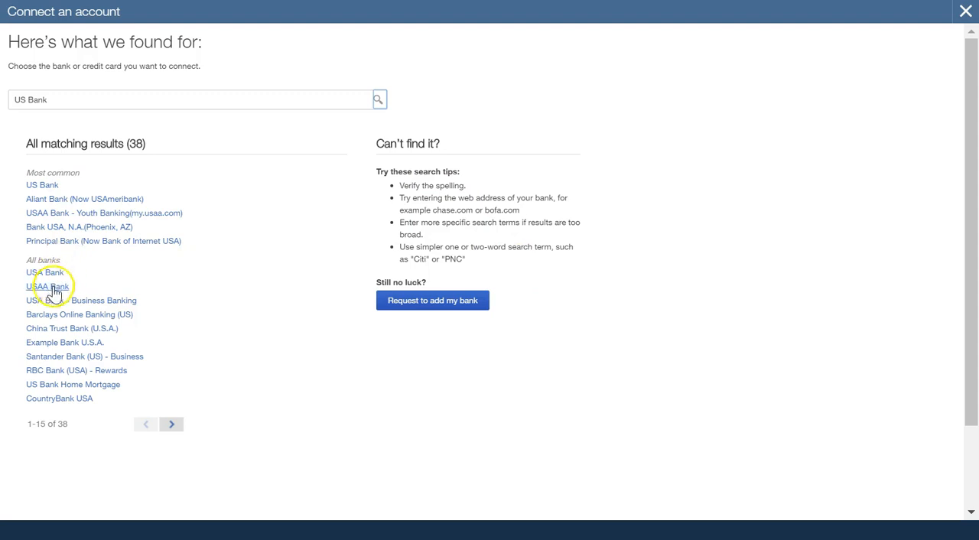
mouse_move(105, 165)
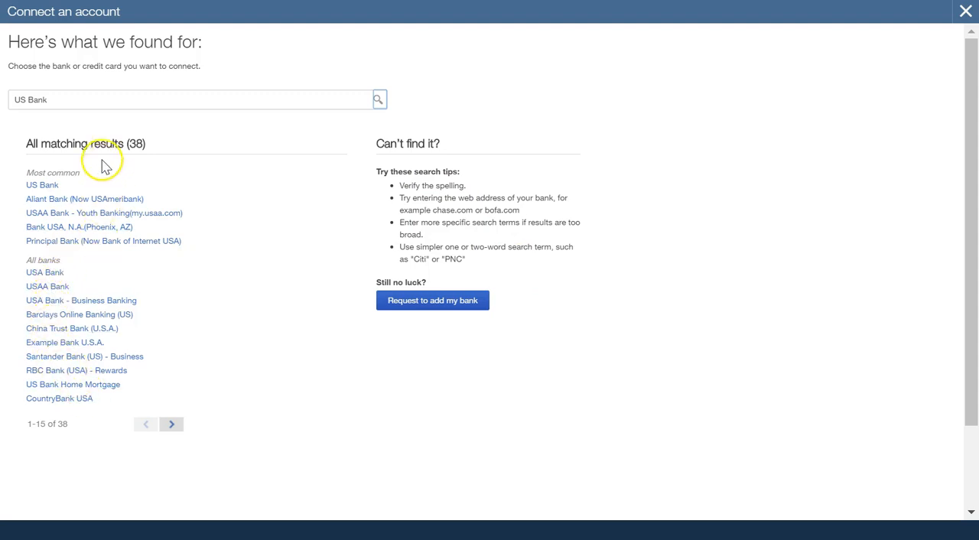
click(78, 99)
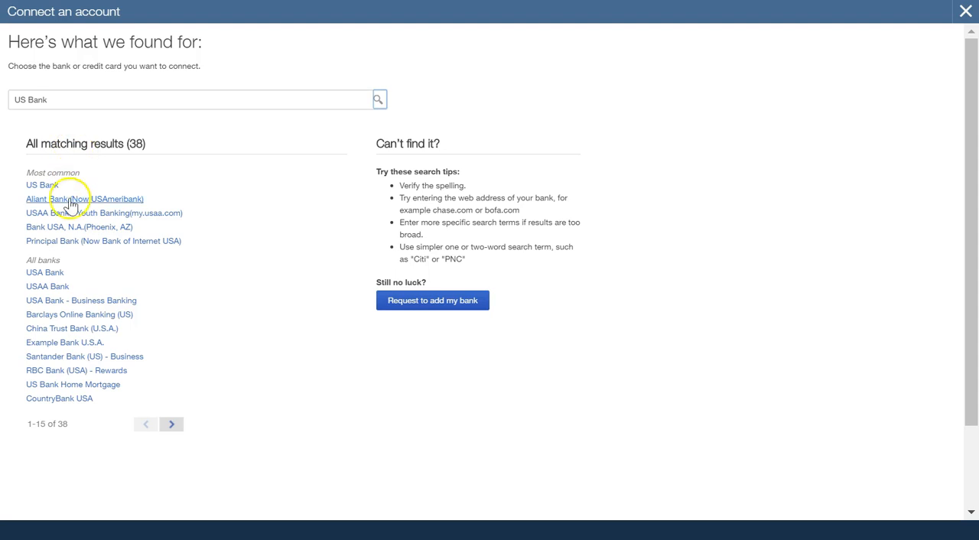
mouse_move(80, 227)
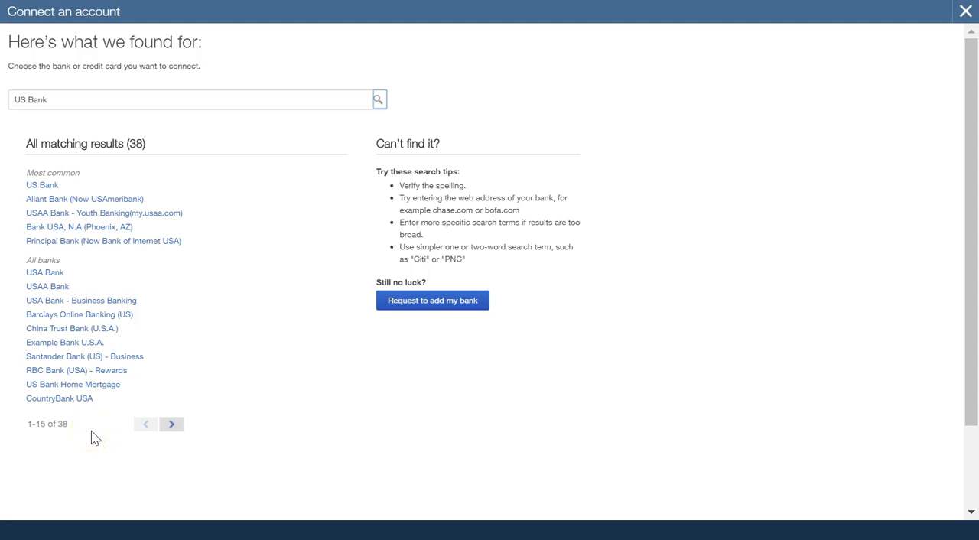
click(432, 300)
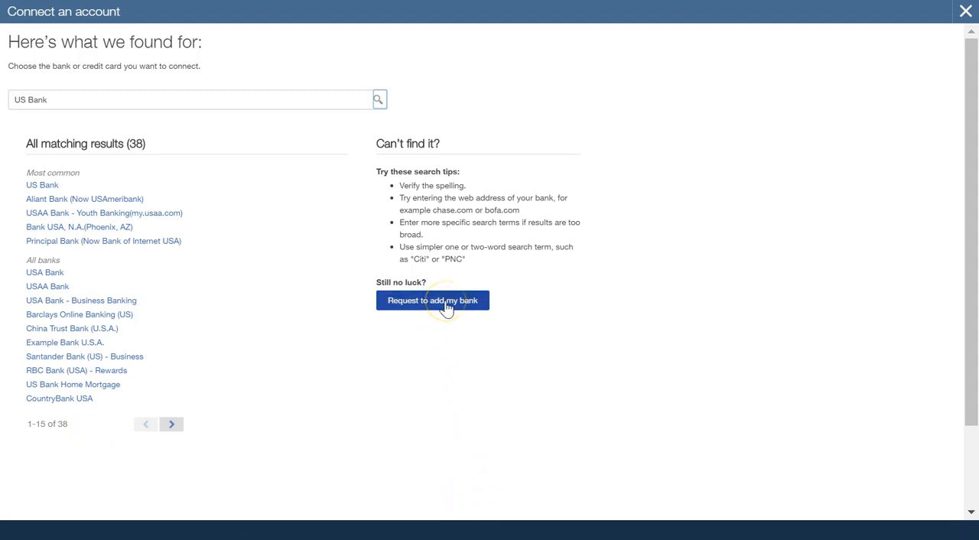
click(432, 299)
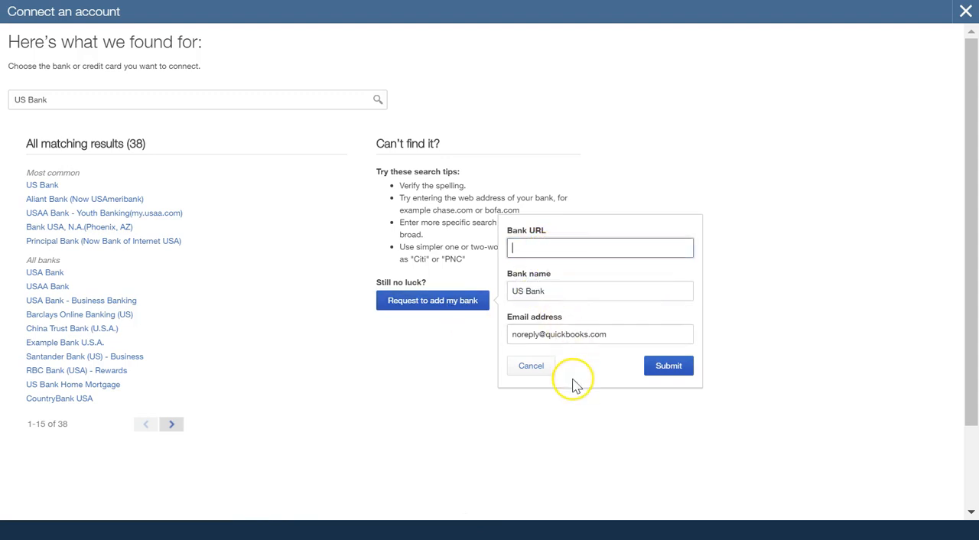
mouse_move(184, 444)
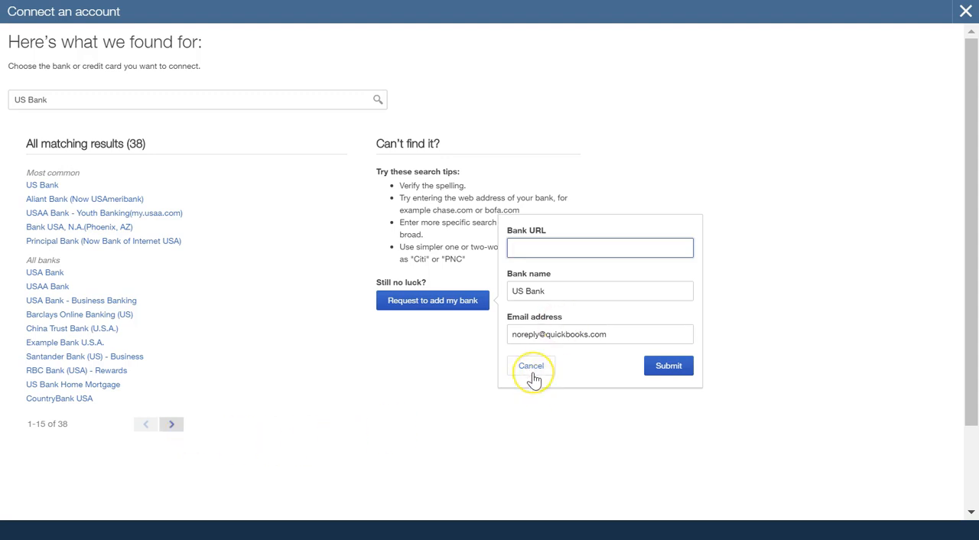
click(531, 366)
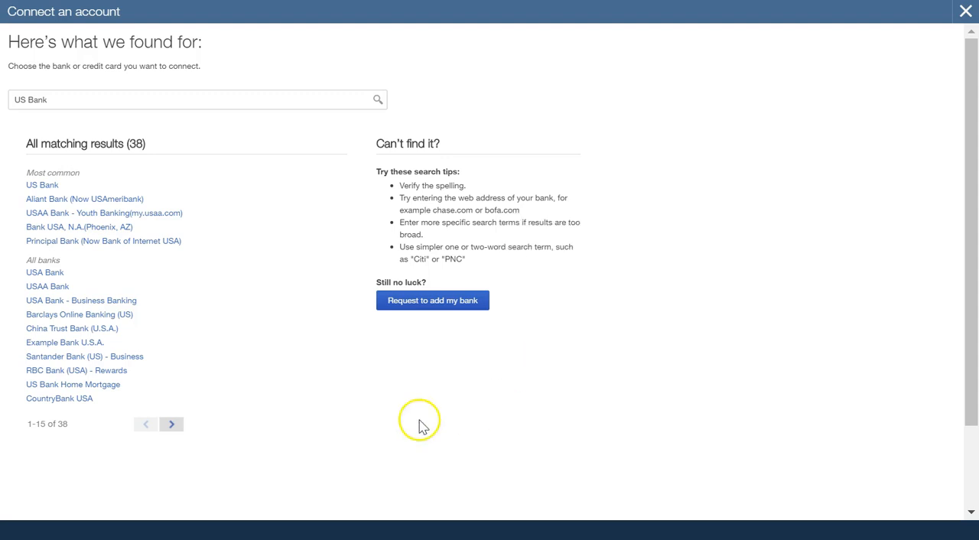
mouse_move(411, 423)
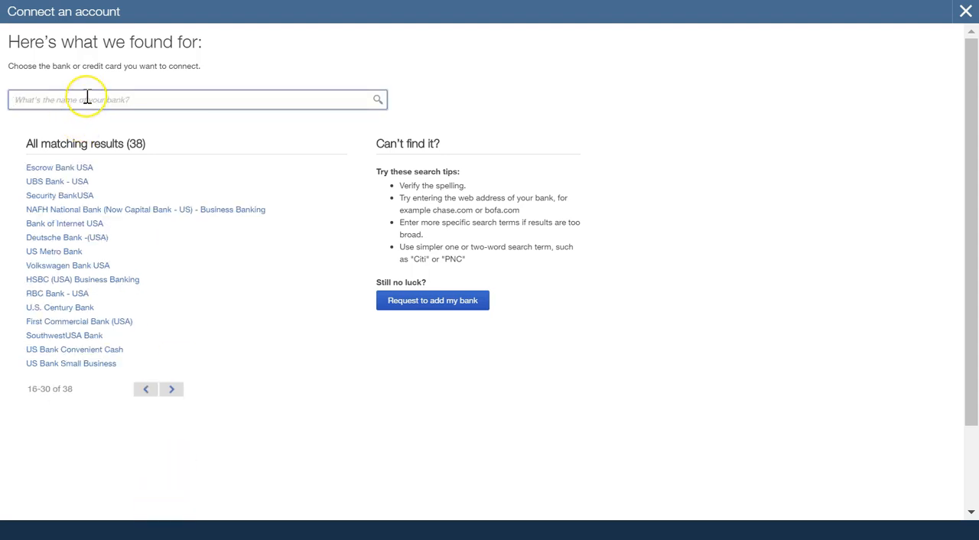
- Search 'barc' and pick Barclaycard Business to reach its empty sign-in form
text(barc)
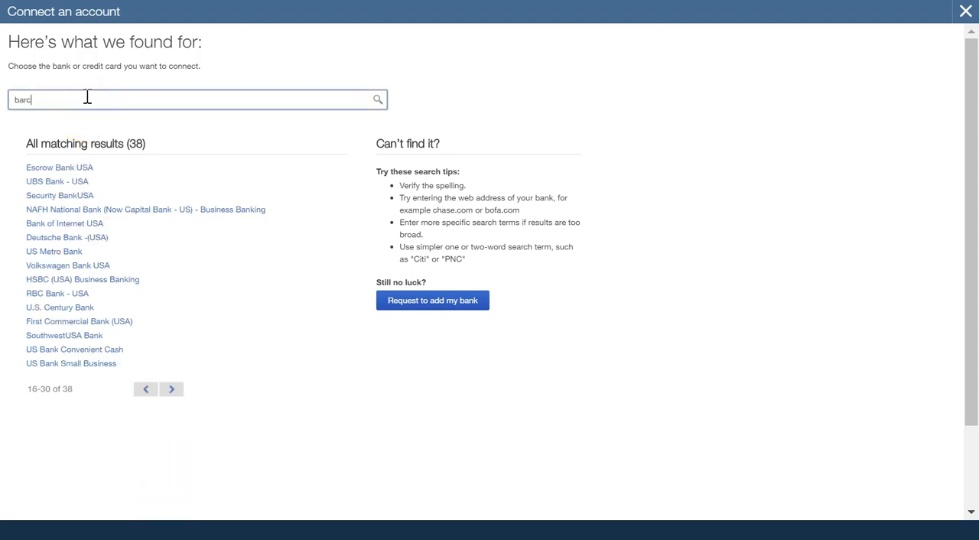
text(Barclaycard Business)
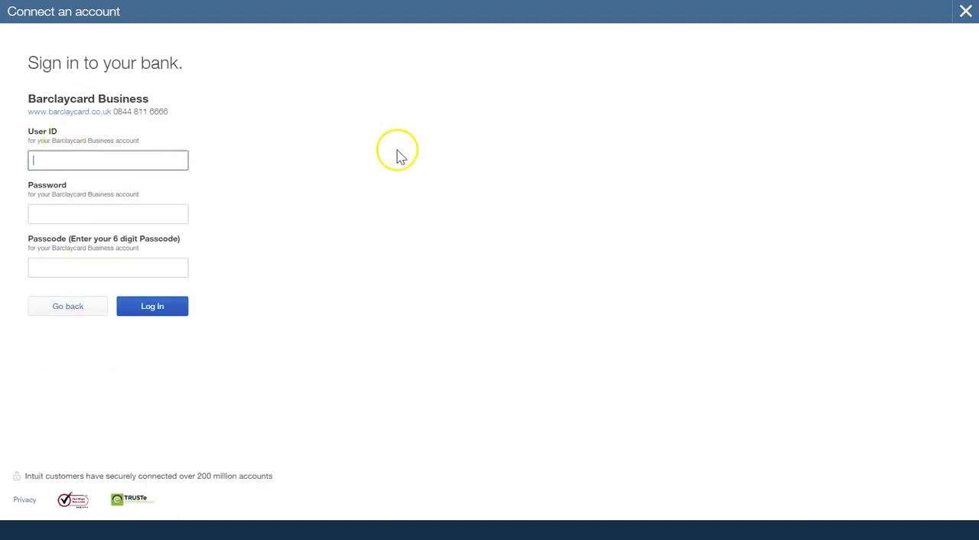
mouse_move(289, 85)
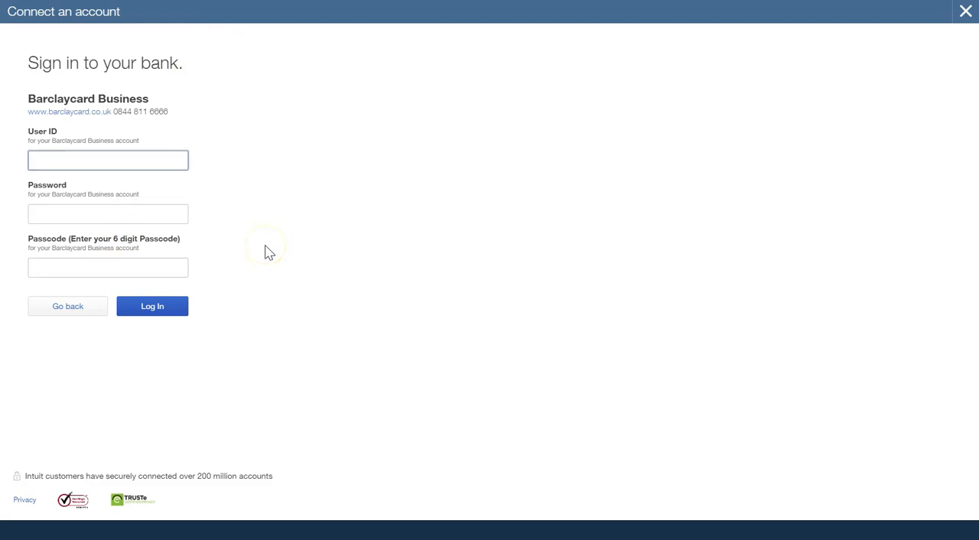
mouse_move(283, 252)
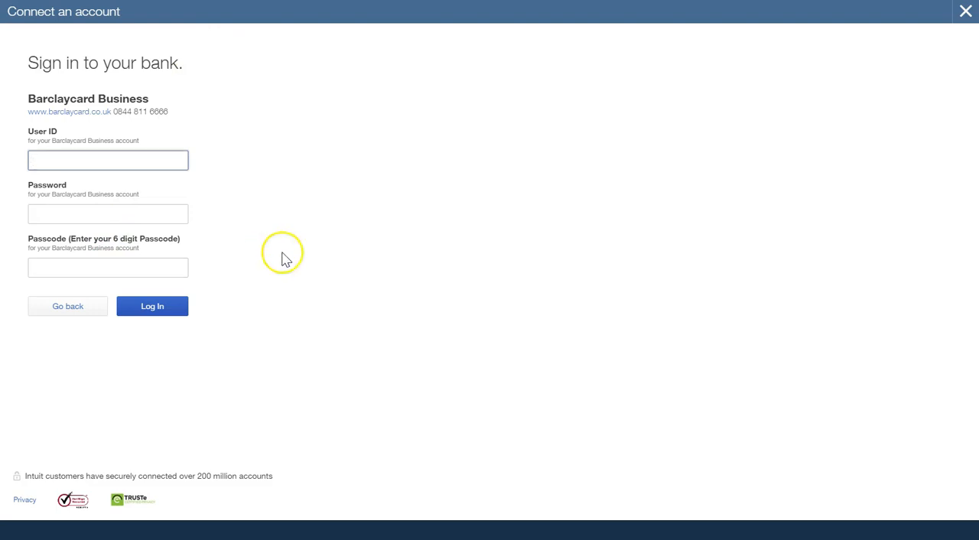
click(107, 160)
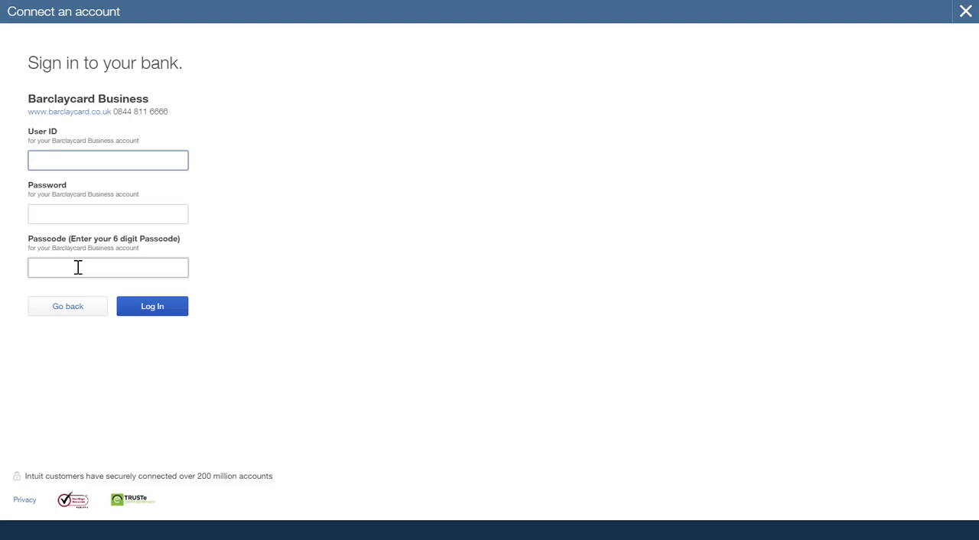
click(108, 160)
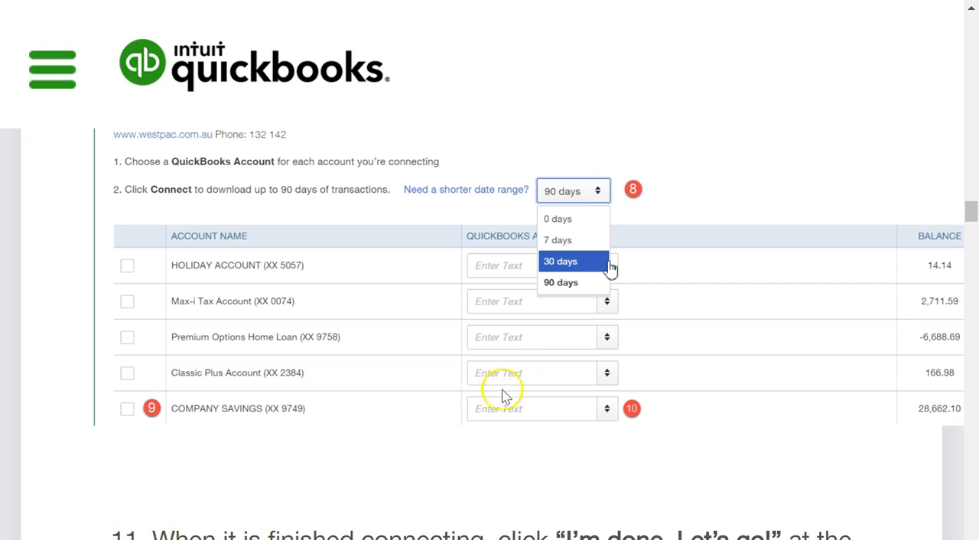
mouse_move(418, 212)
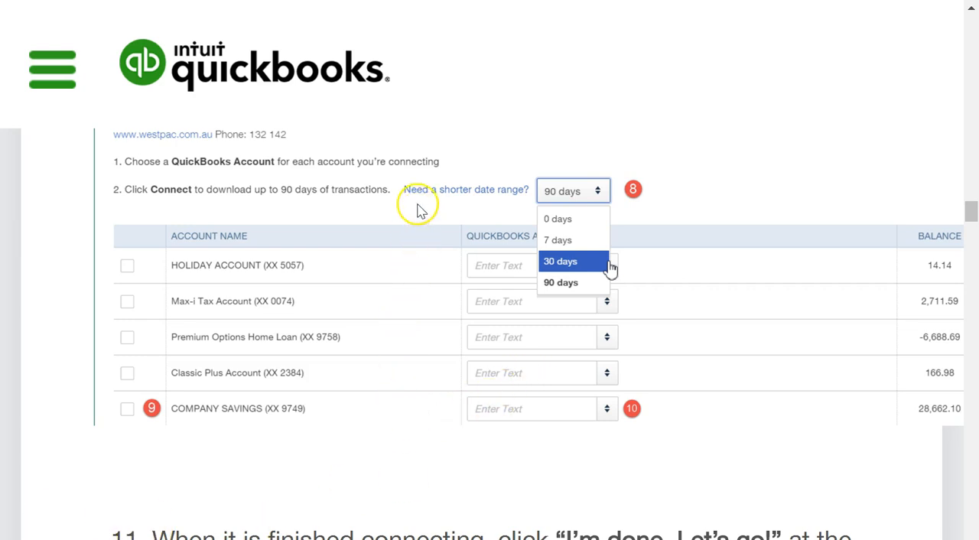
mouse_move(413, 207)
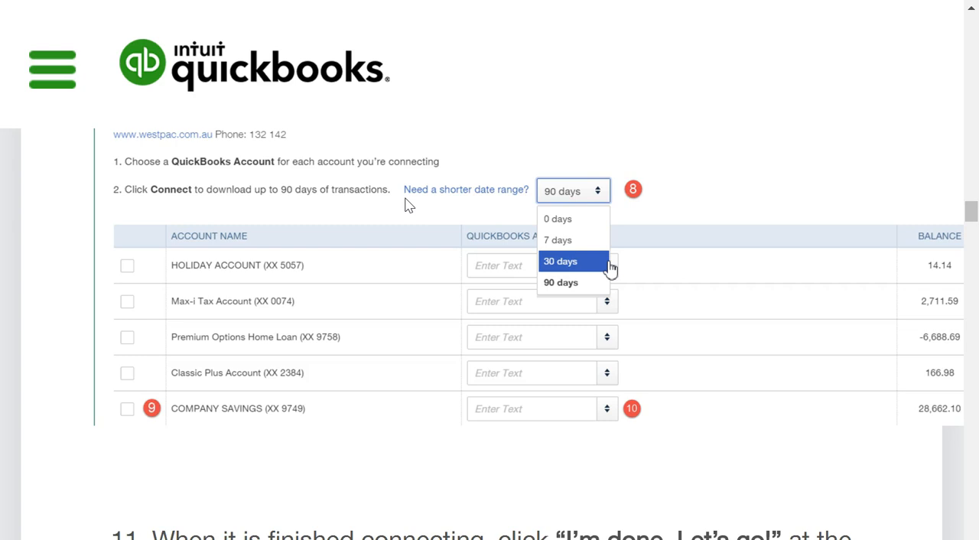
mouse_move(503, 204)
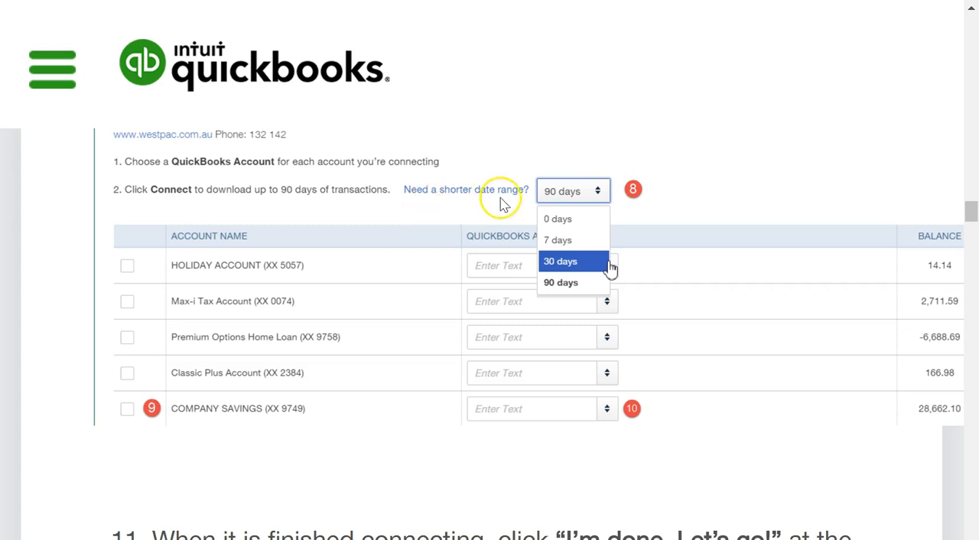
mouse_move(329, 215)
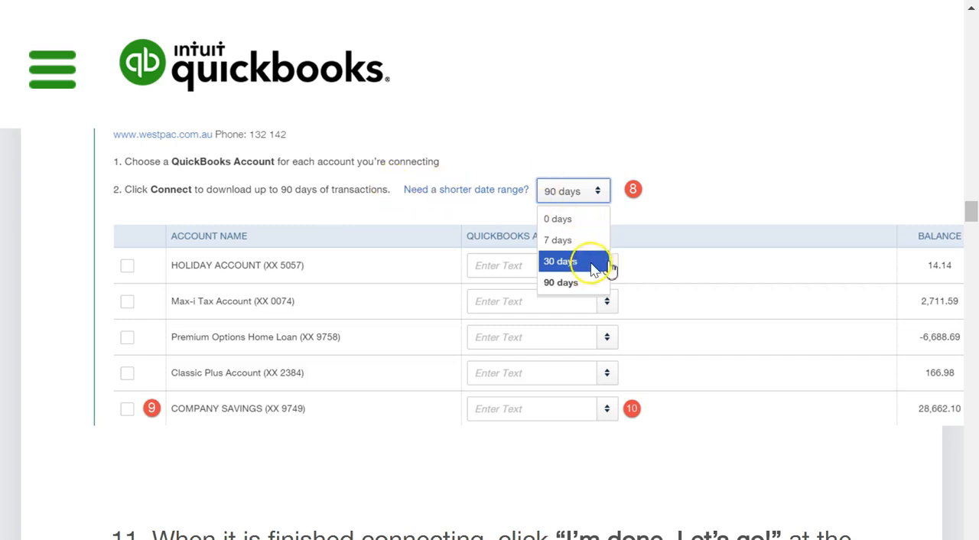
mouse_move(268, 267)
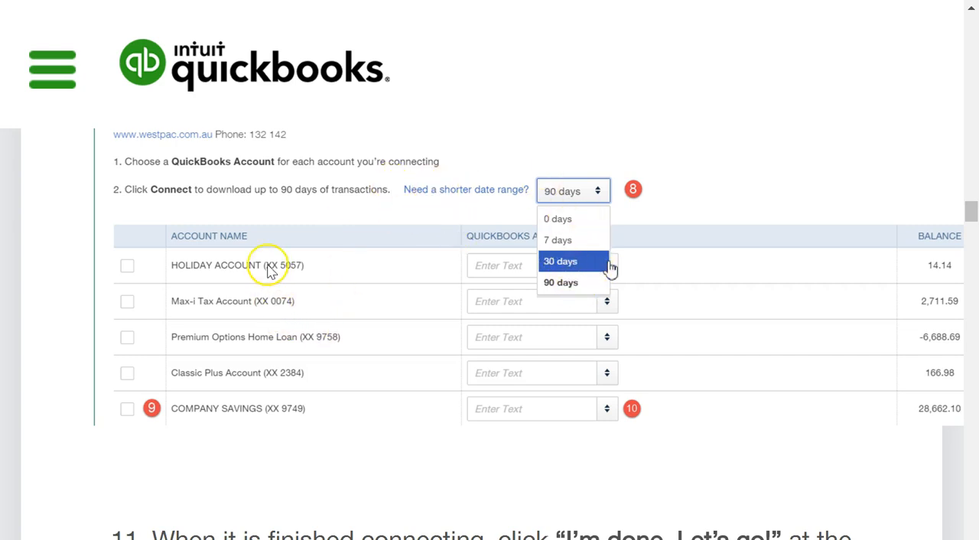
mouse_move(243, 265)
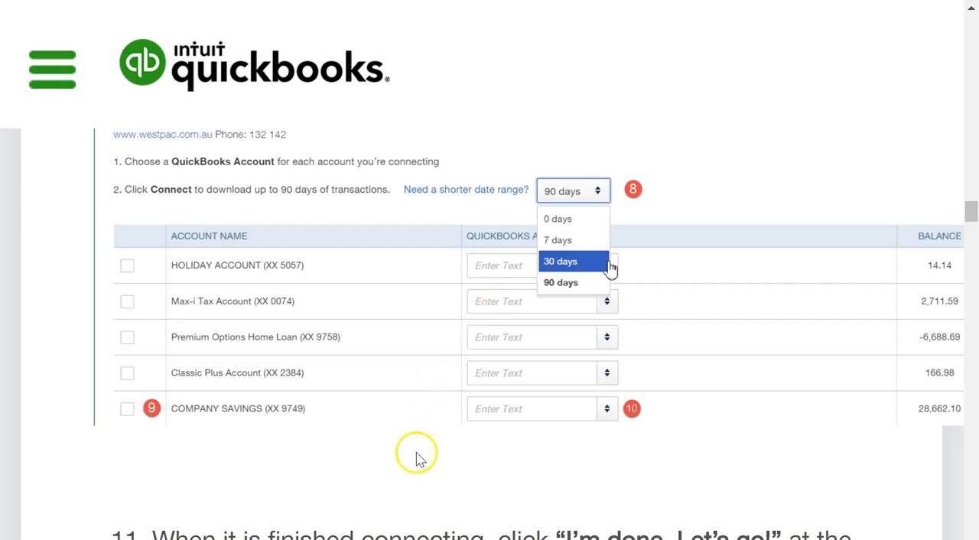
mouse_move(409, 478)
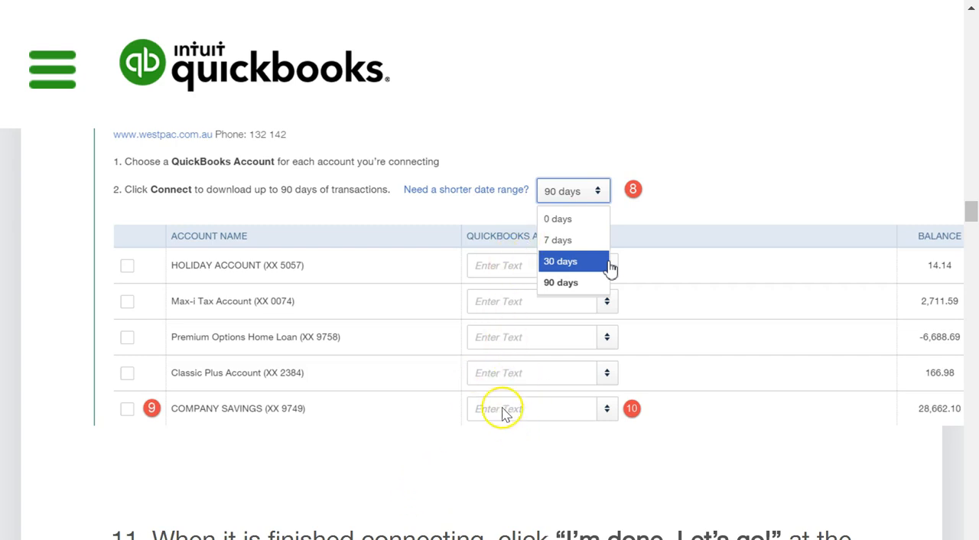
mouse_move(462, 482)
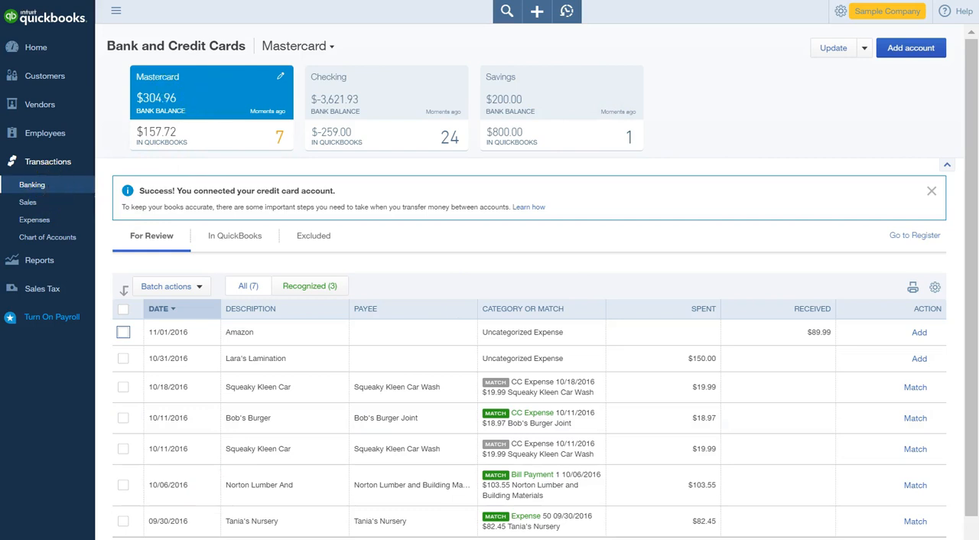
mouse_move(387, 136)
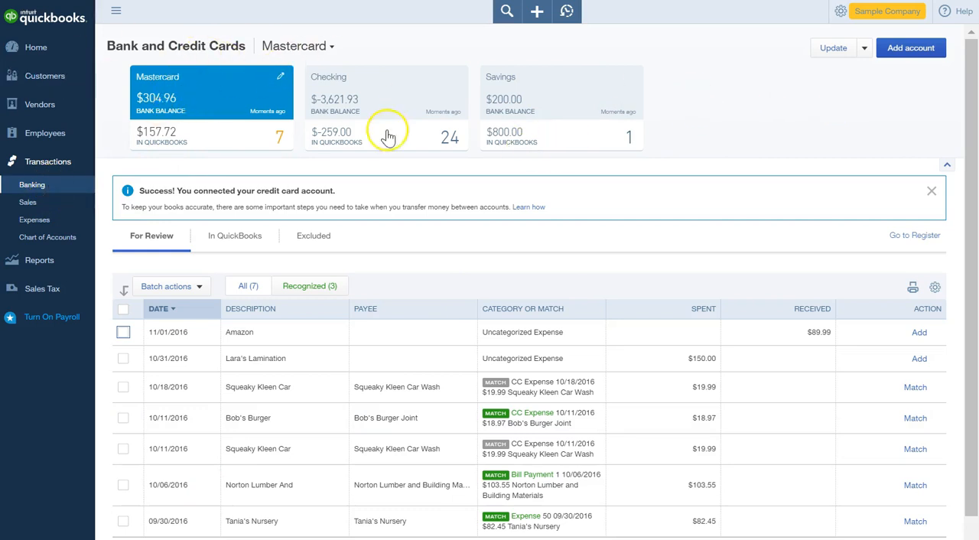
mouse_move(504, 95)
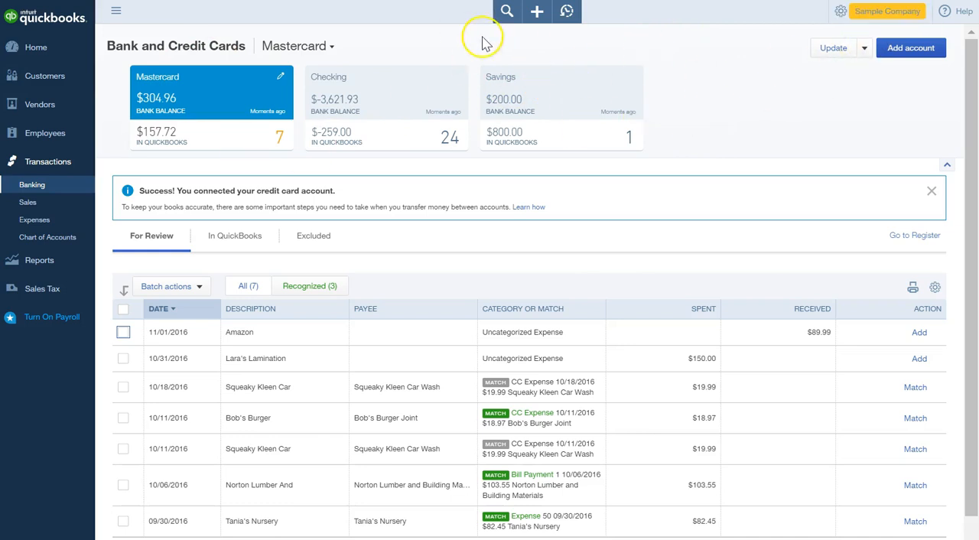
- Switch to the Checking account card, showing 24 transactions for review and 14 recognized
click(386, 91)
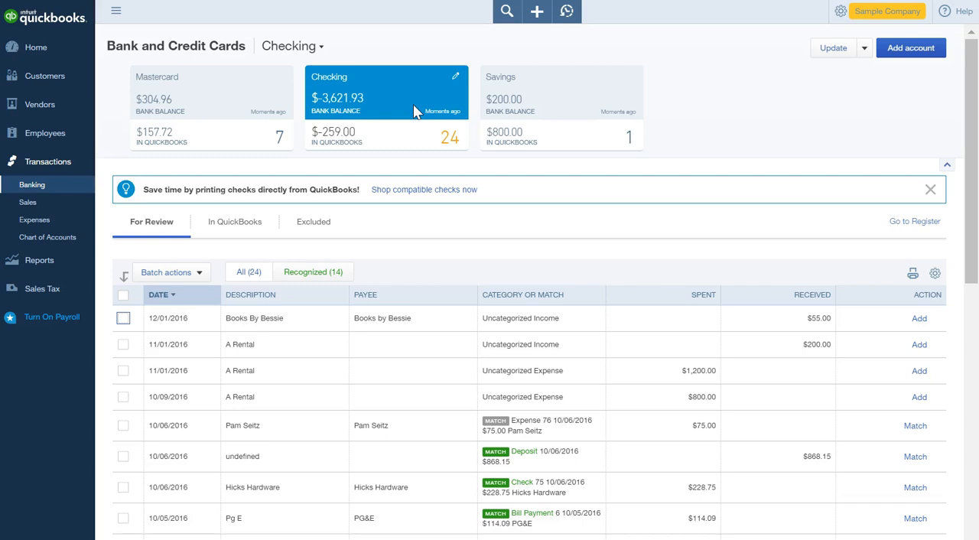
mouse_move(281, 105)
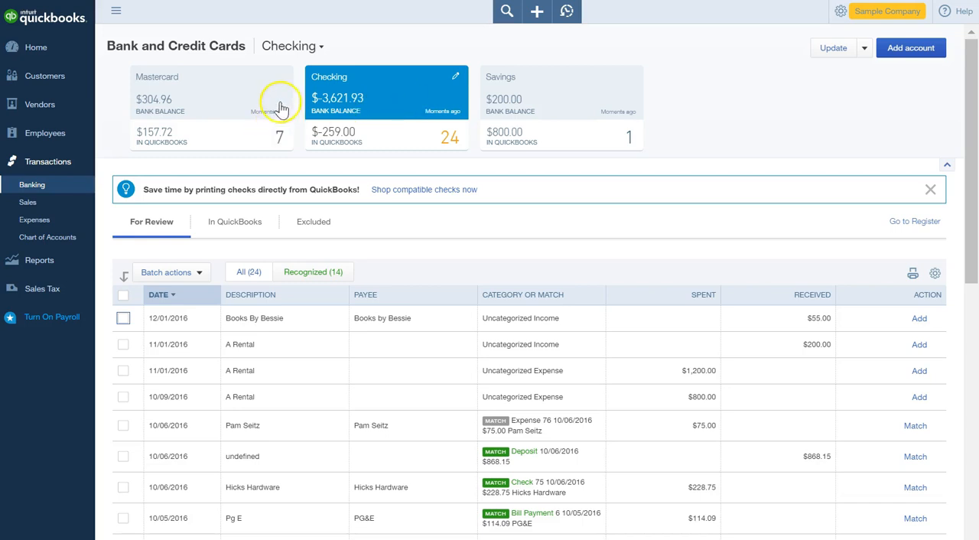
mouse_move(847, 121)
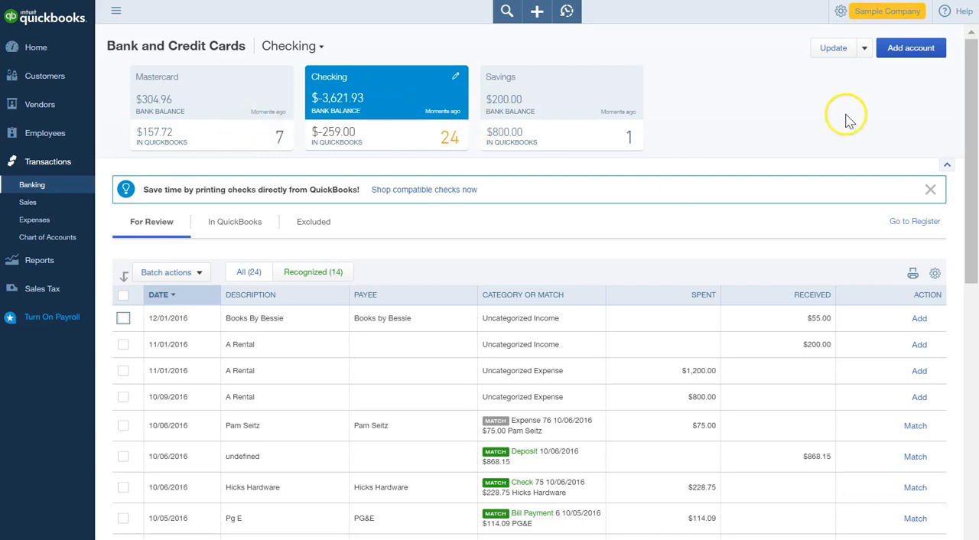
mouse_move(834, 61)
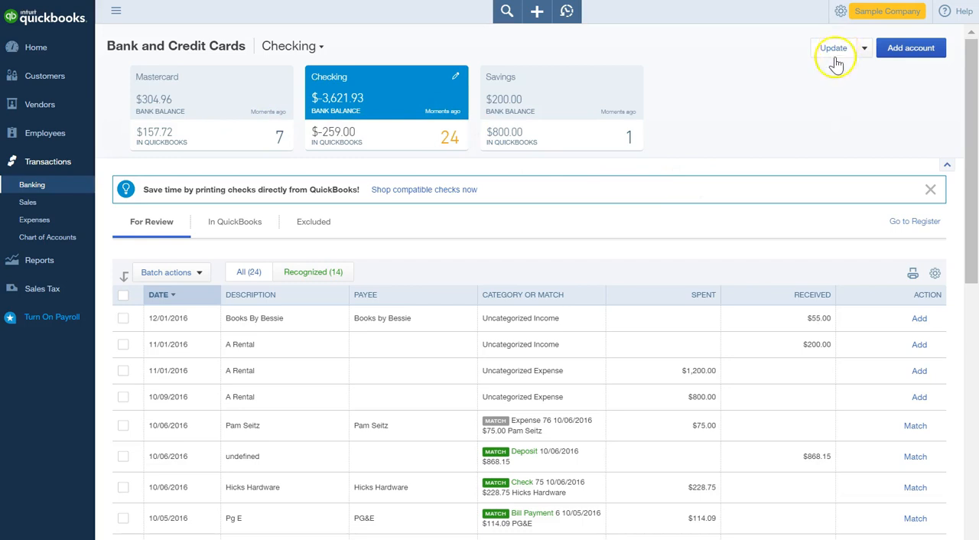
mouse_move(779, 132)
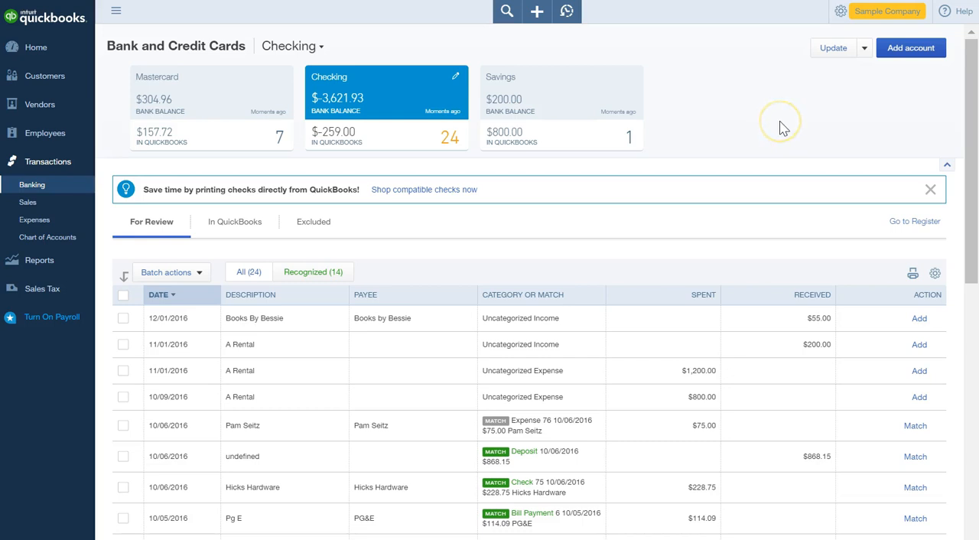
mouse_move(608, 122)
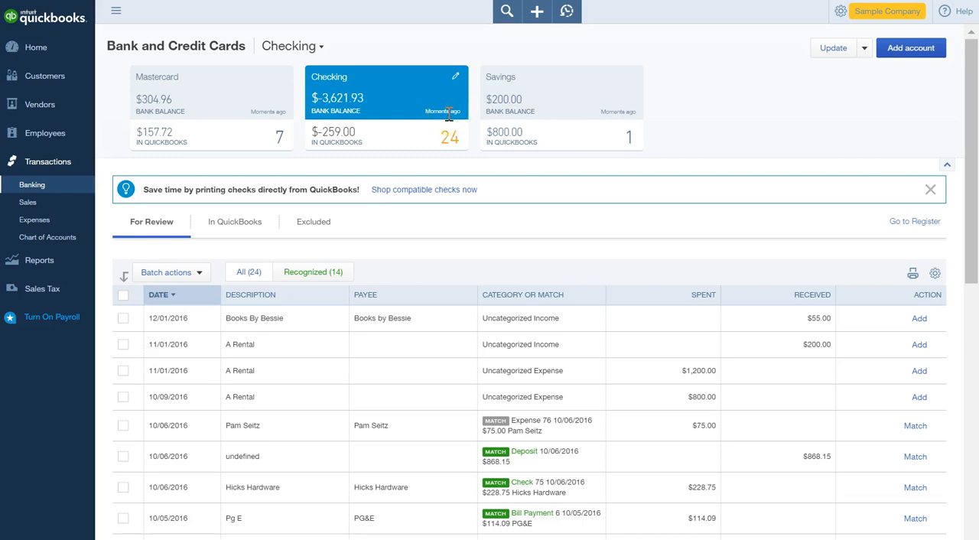
mouse_move(836, 37)
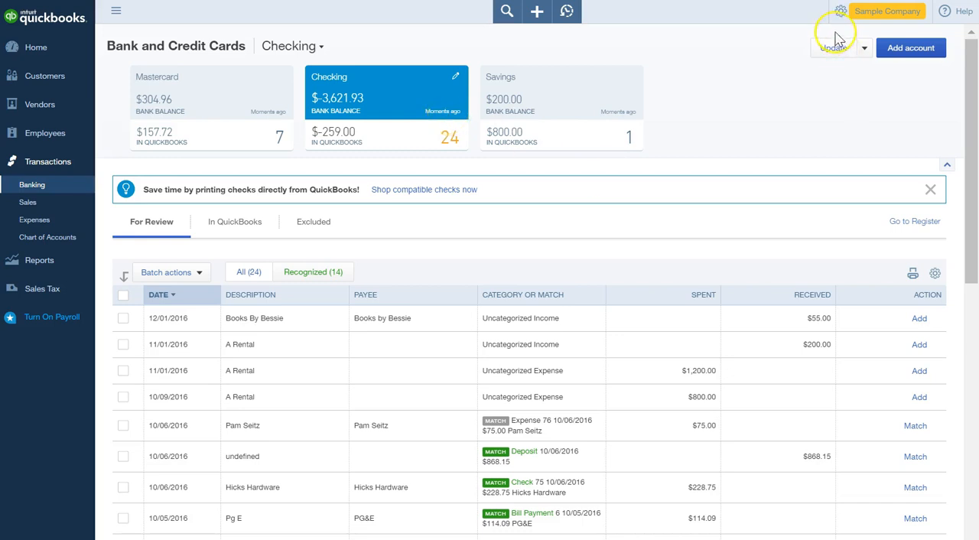
mouse_move(682, 123)
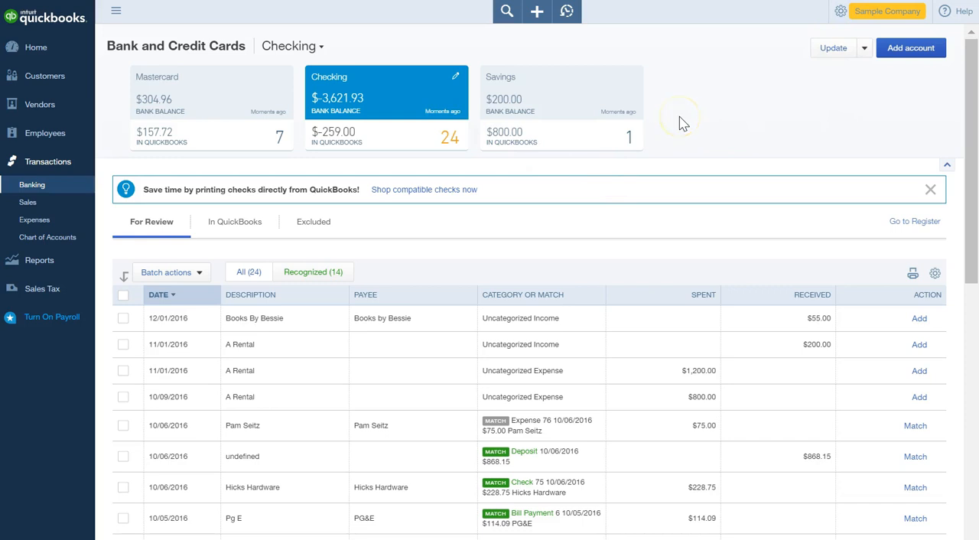
mouse_move(681, 119)
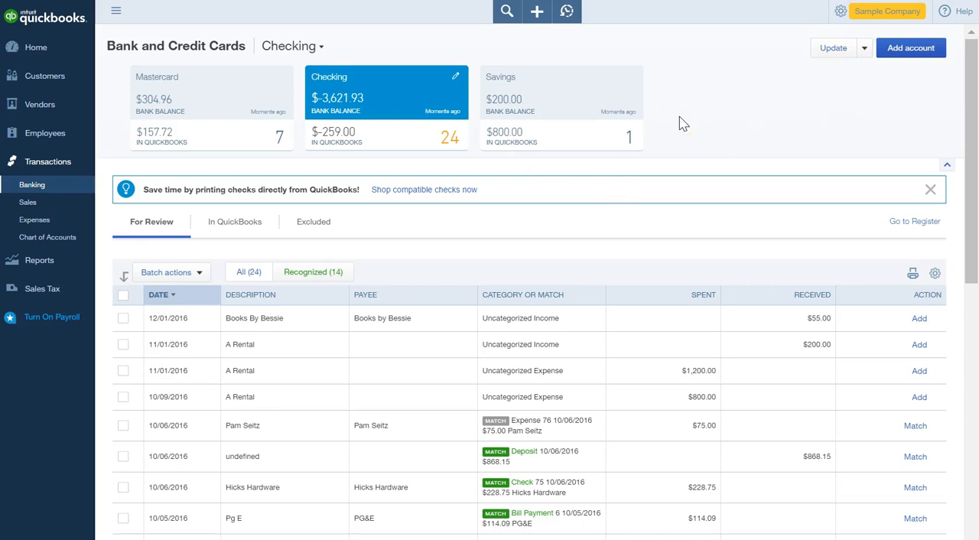
mouse_move(617, 221)
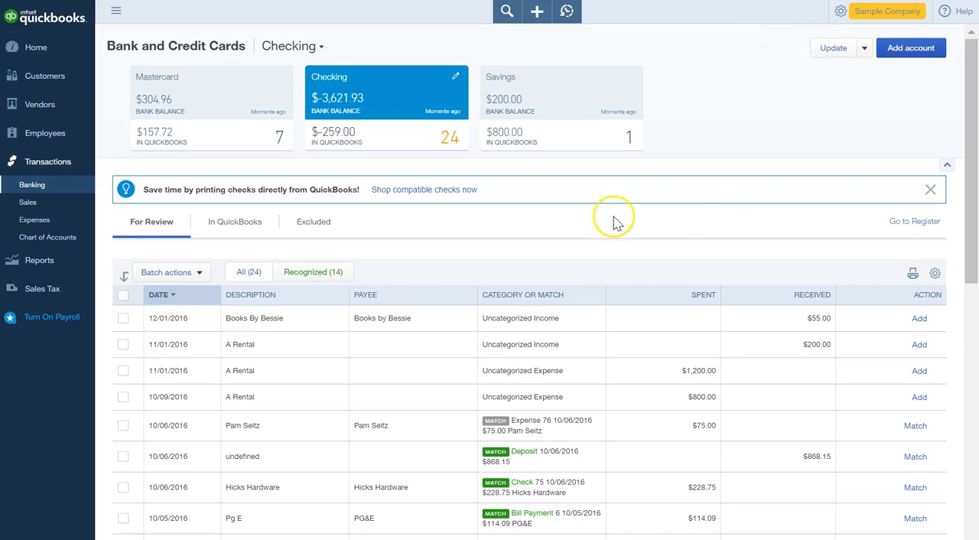
mouse_move(617, 222)
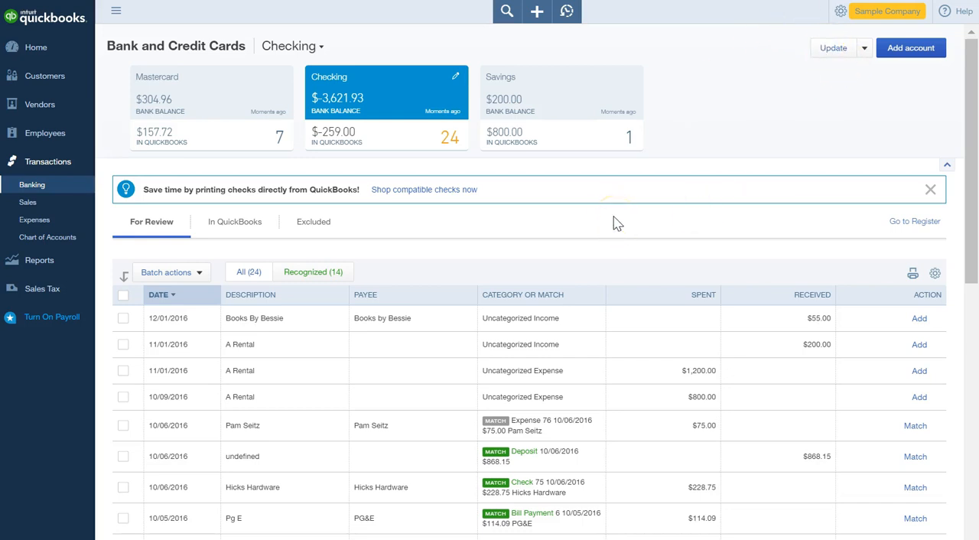